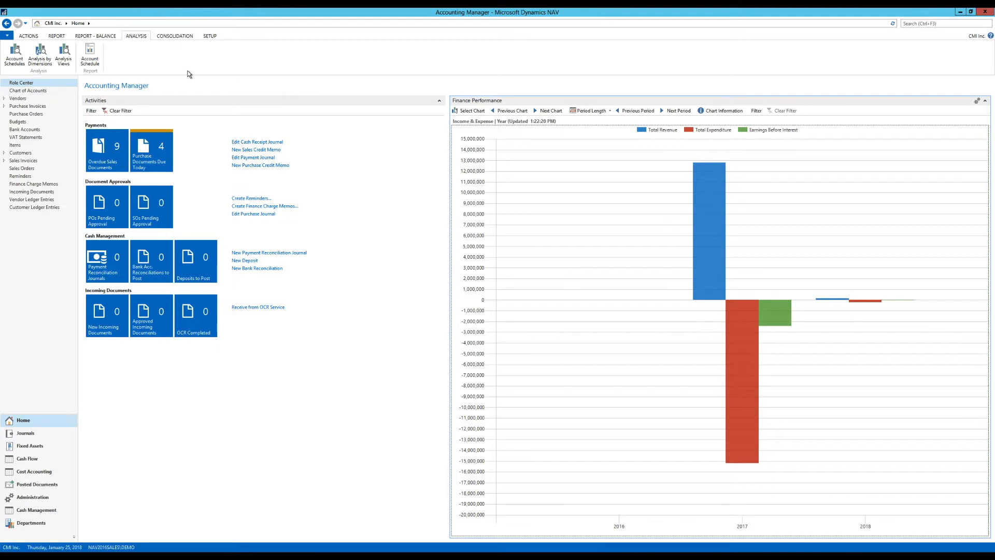
{"action": "mouse_move", "coordinate": [198, 67]}
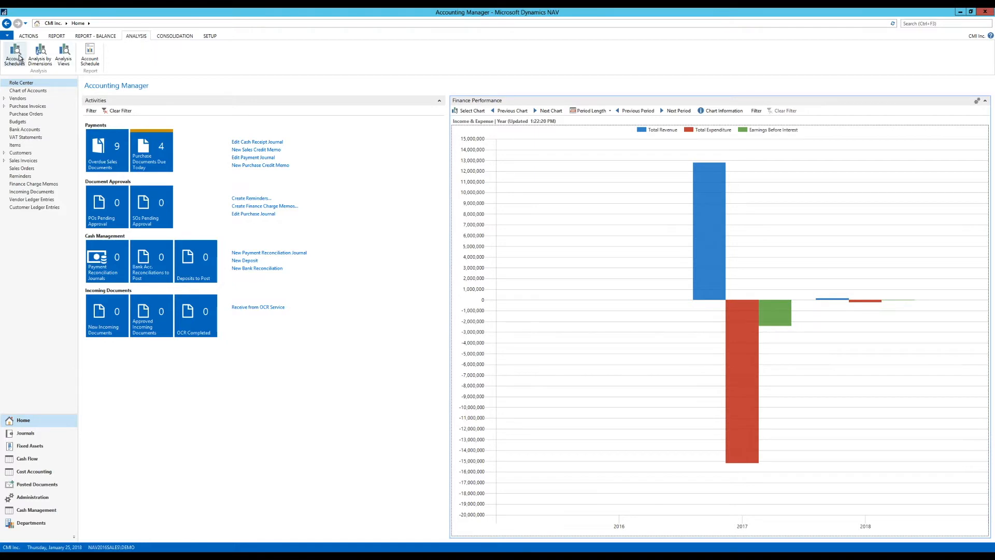
Show the Account Schedule Names list and move its window toward the centre of the screen
{"action": "left_click", "coordinate": [13, 54]}
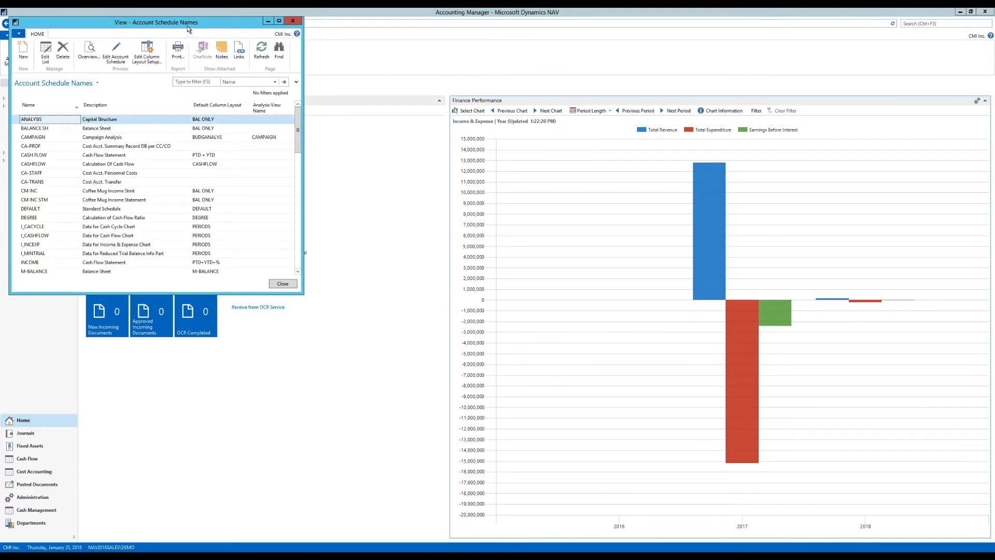
{"action": "left_click_drag", "start_coordinate": [165, 22], "coordinate": [379, 122]}
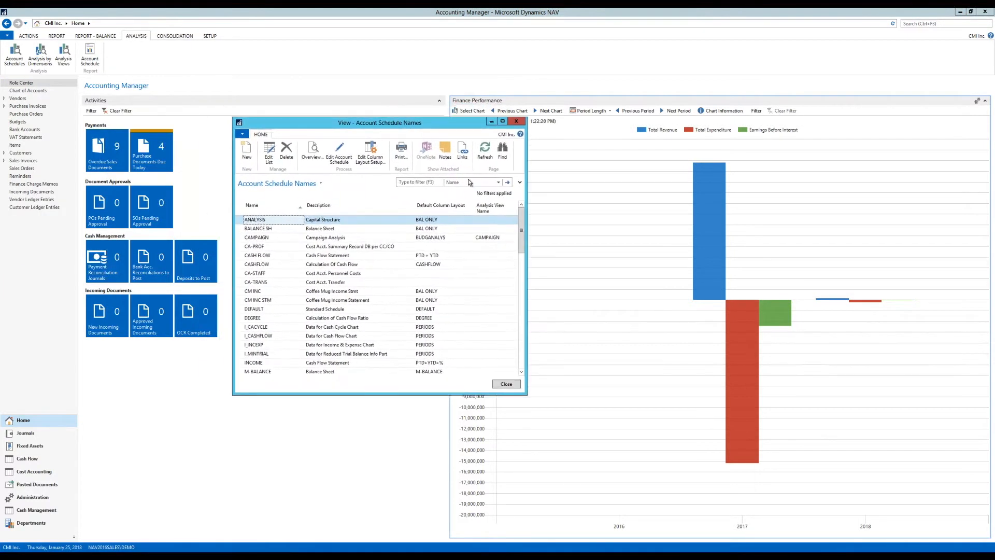
{"action": "mouse_move", "coordinate": [915, 33]}
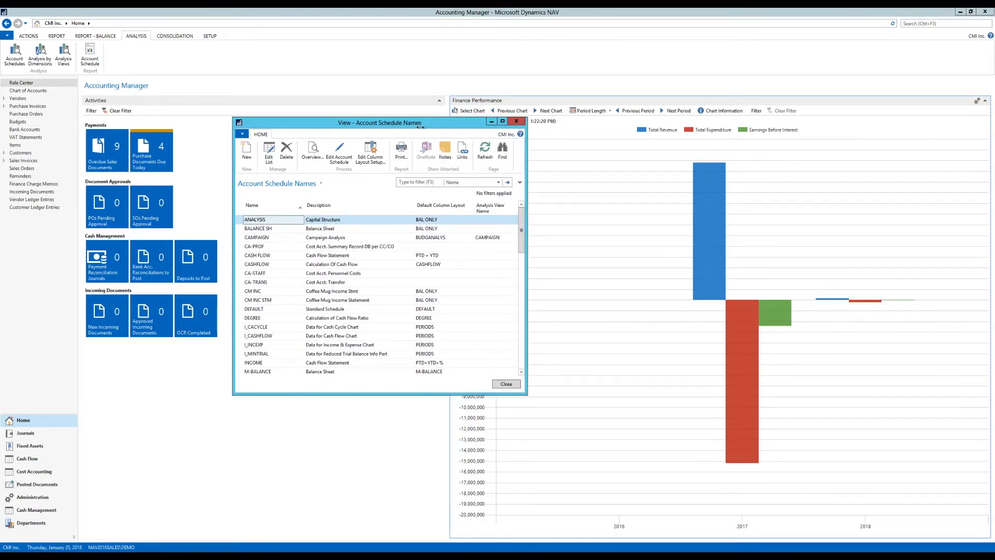
{"action": "left_click_drag", "start_coordinate": [381, 122], "coordinate": [409, 101]}
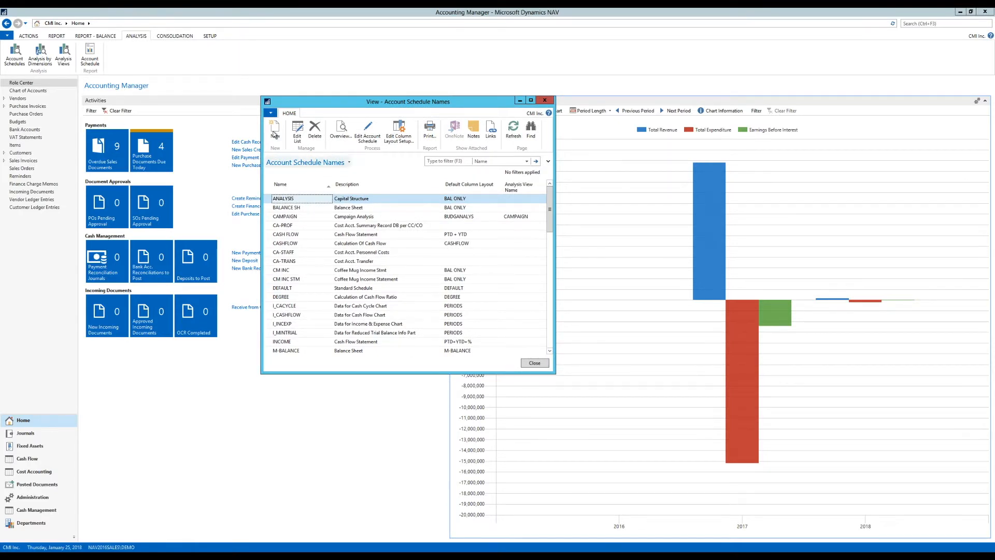
Create account schedule PFR 'Profit for Retail' with the default column layout and open its rows
{"action": "left_click", "coordinate": [274, 131]}
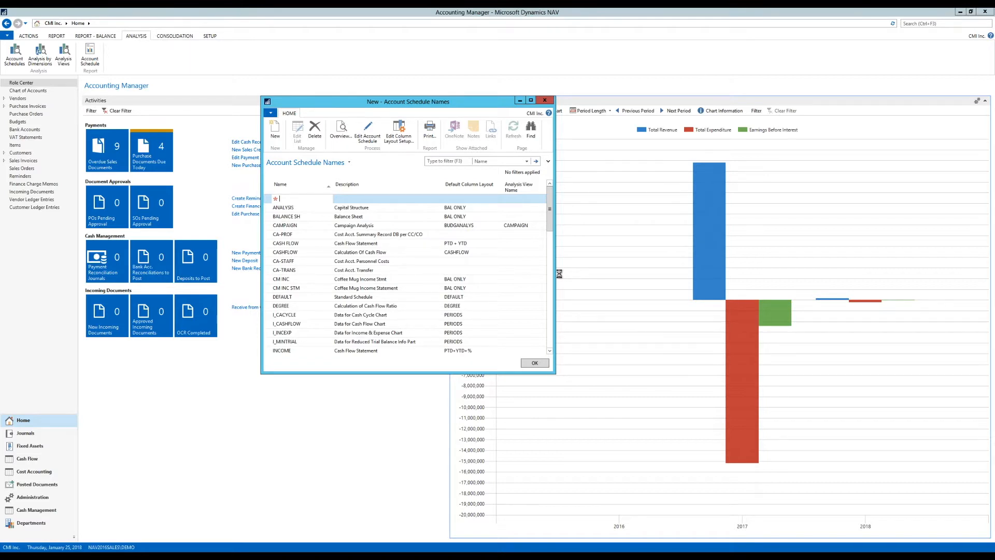
{"action": "type", "text": "P"}
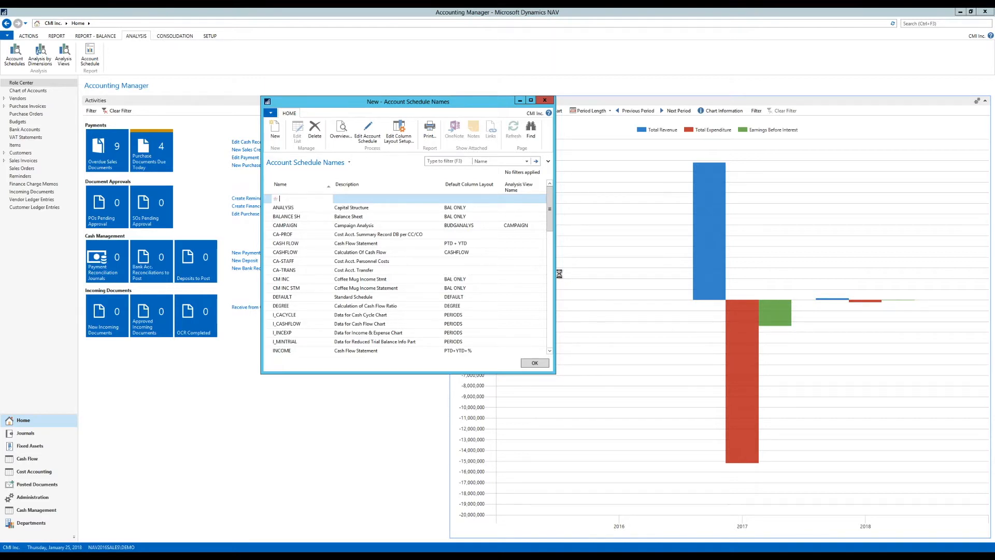
{"action": "type", "text": "PFR"}
{"action": "left_click", "coordinate": [388, 199]}
{"action": "type", "text": "Profit for Retail"}
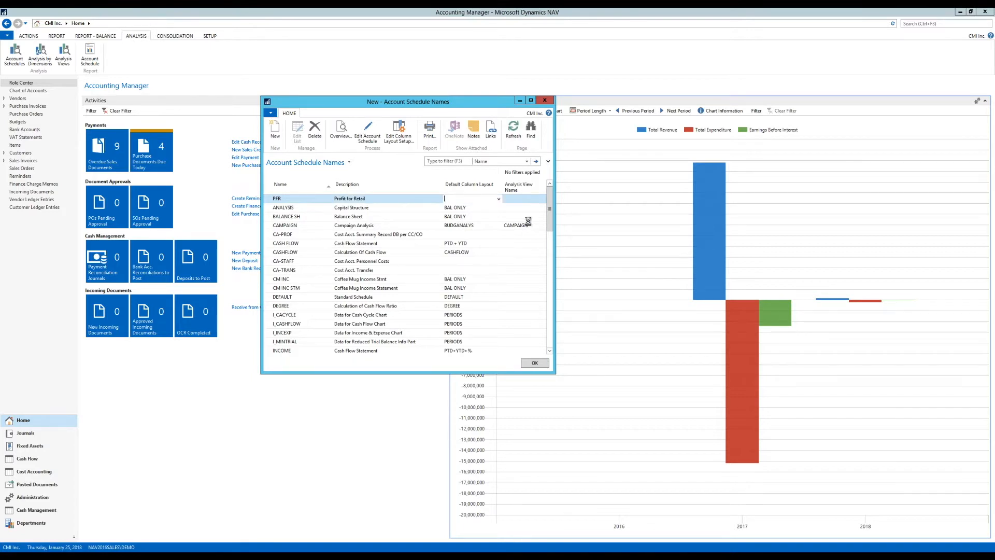
{"action": "left_click", "coordinate": [499, 199]}
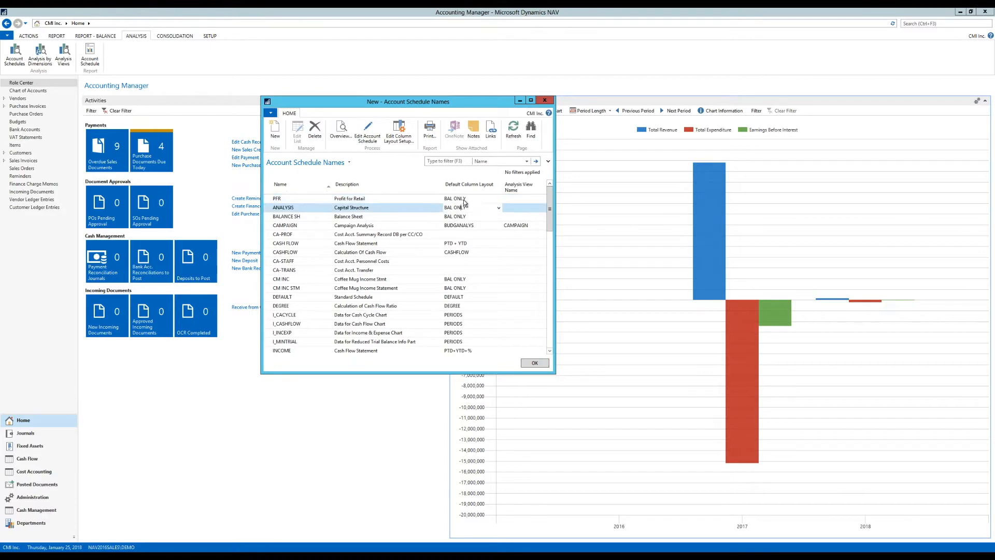
{"action": "left_click", "coordinate": [455, 198]}
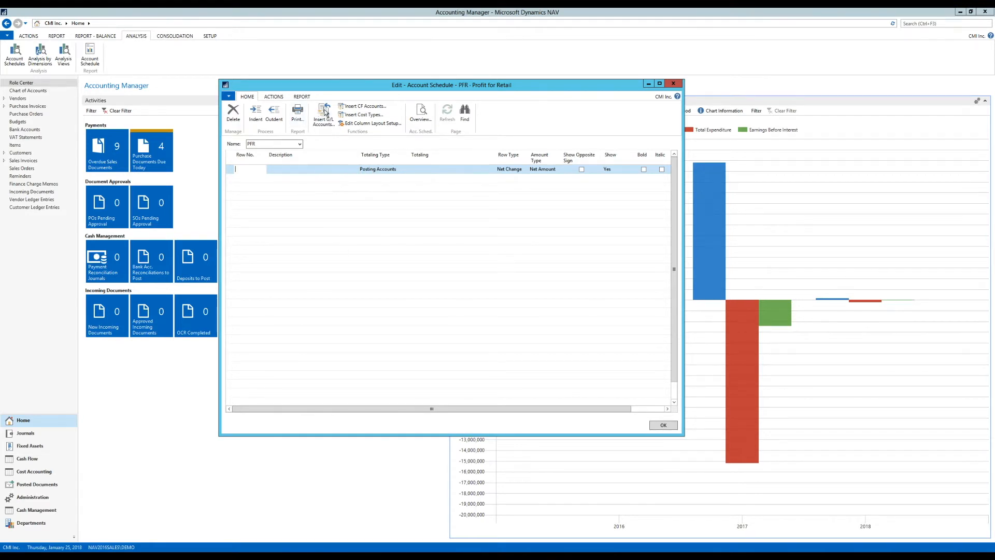
Insert G/L accounts 44000 through 44500 Total Sales of Retail as schedule rows
{"action": "left_click", "coordinate": [323, 111]}
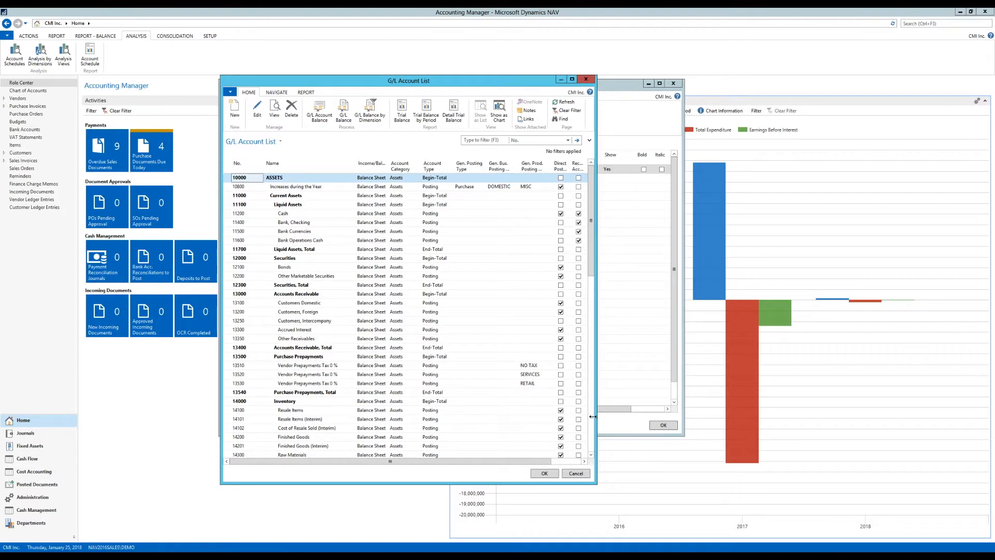
{"action": "scroll", "scroll_direction": "down", "scroll_amount": 3}
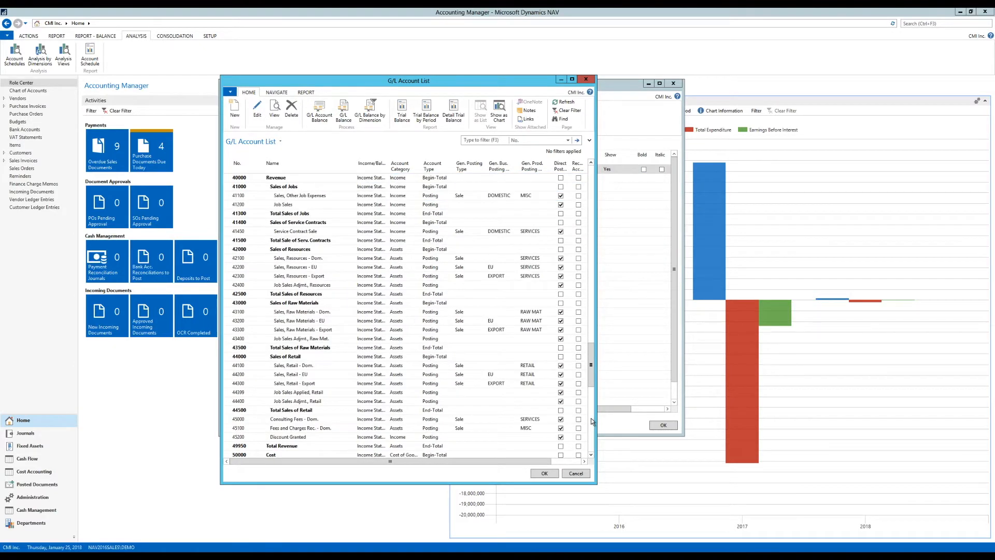
{"action": "mouse_move", "coordinate": [373, 329]}
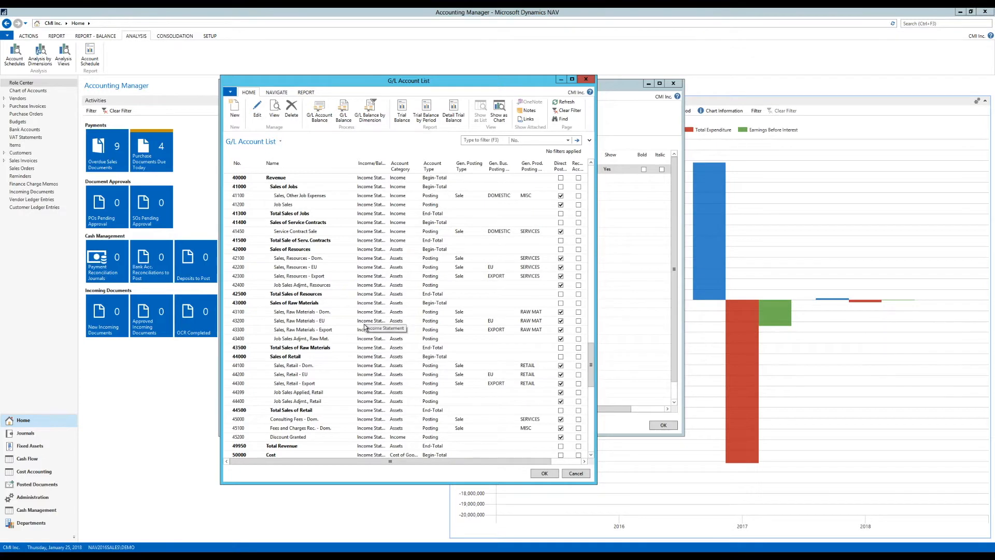
{"action": "mouse_move", "coordinate": [227, 359]}
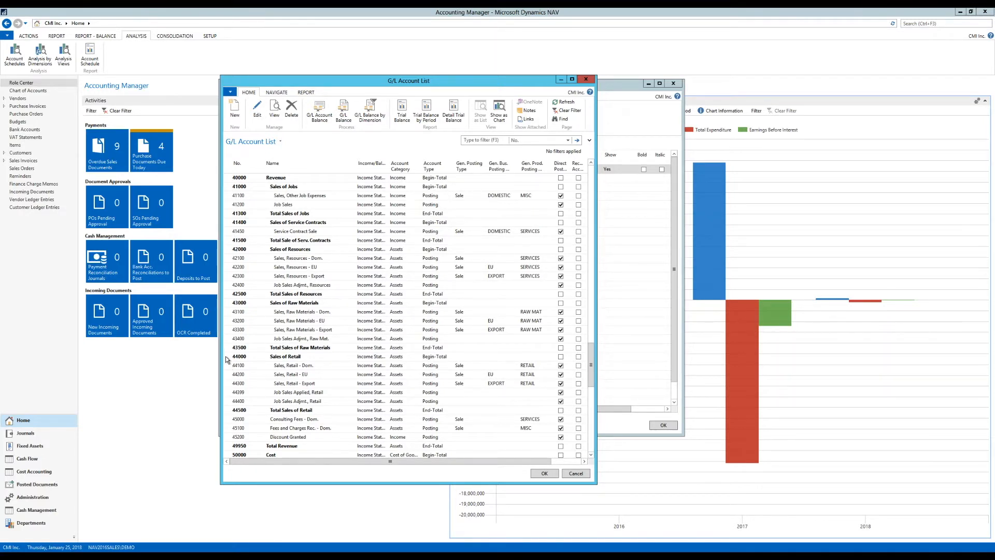
{"action": "left_click", "coordinate": [292, 355]}
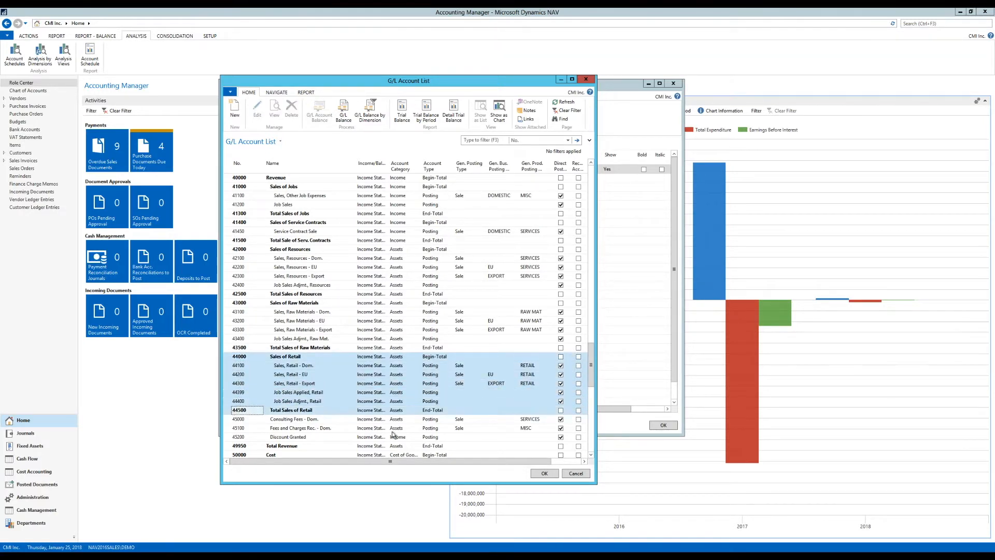
{"action": "left_click", "coordinate": [543, 472]}
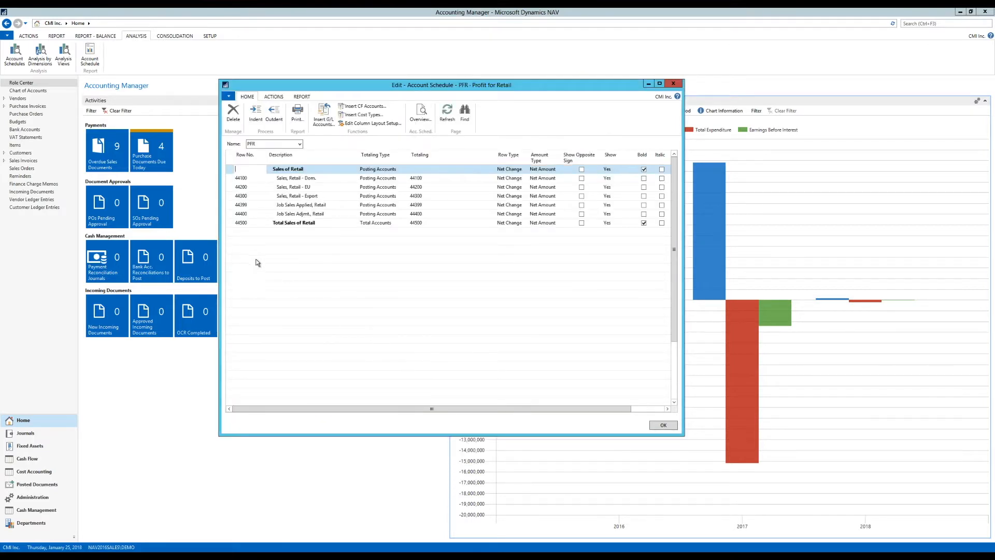
Insert G/L accounts 54000 through 54900 Total Cost of Retail on a new line below the sales rows
{"action": "left_click", "coordinate": [324, 114]}
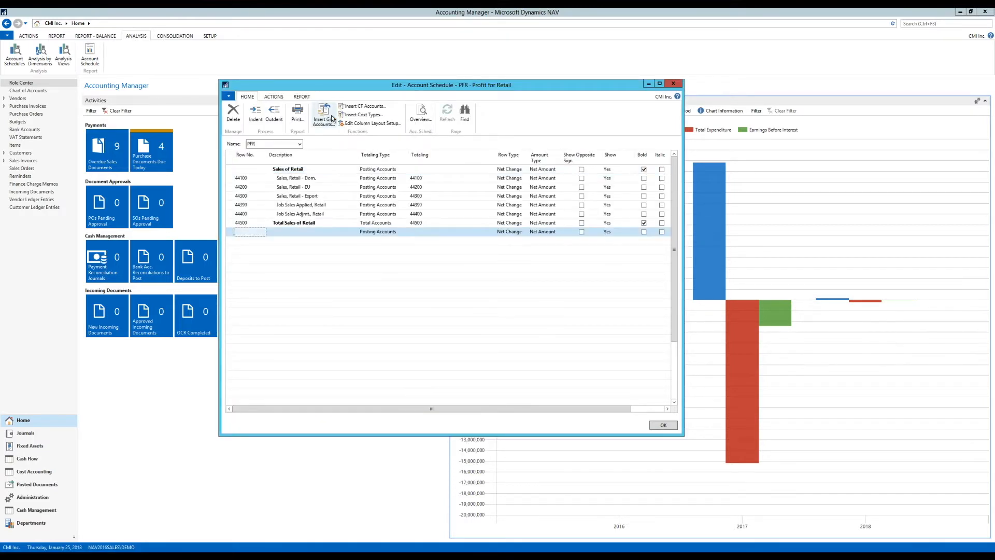
{"action": "left_click", "coordinate": [323, 113]}
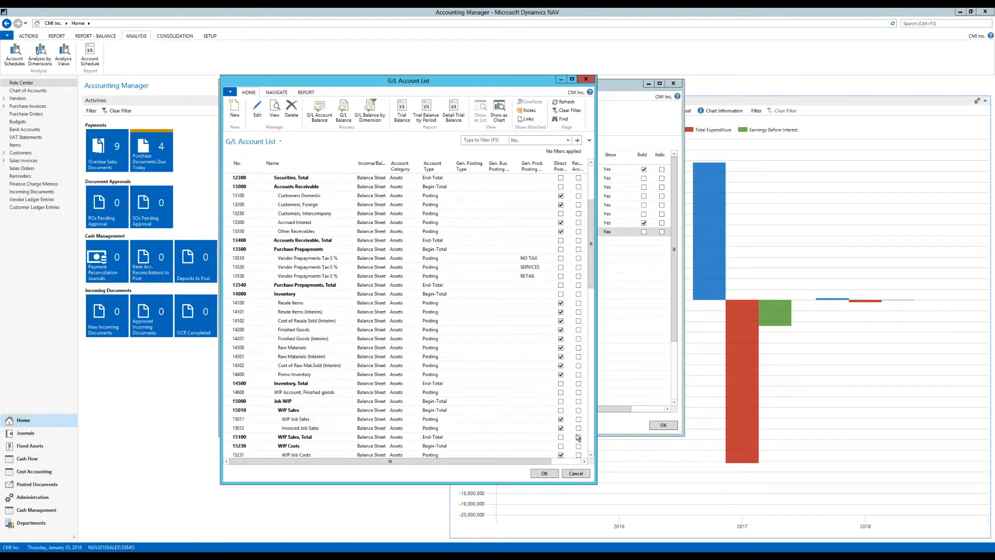
{"action": "scroll", "scroll_direction": "down", "scroll_amount": 3}
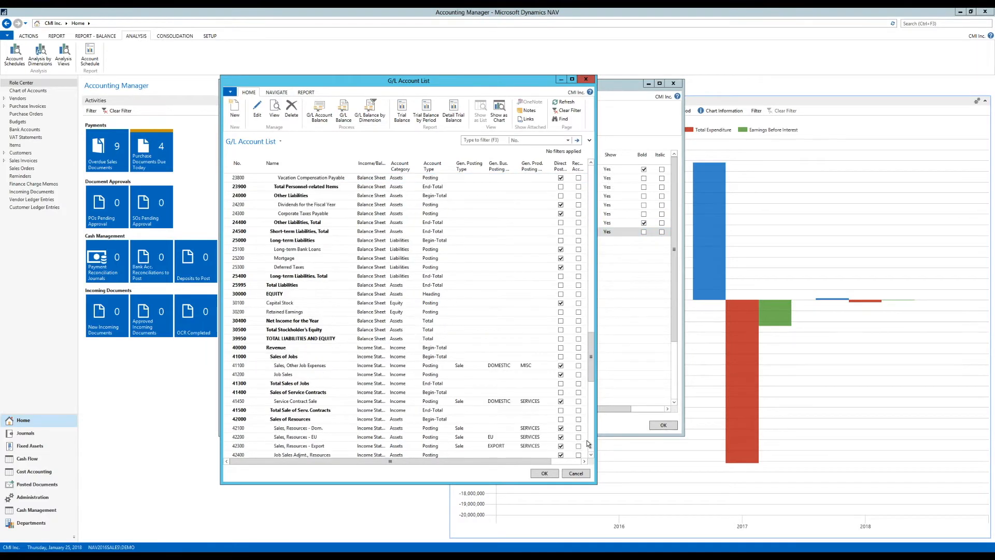
{"action": "scroll", "scroll_direction": "down", "scroll_amount": 3}
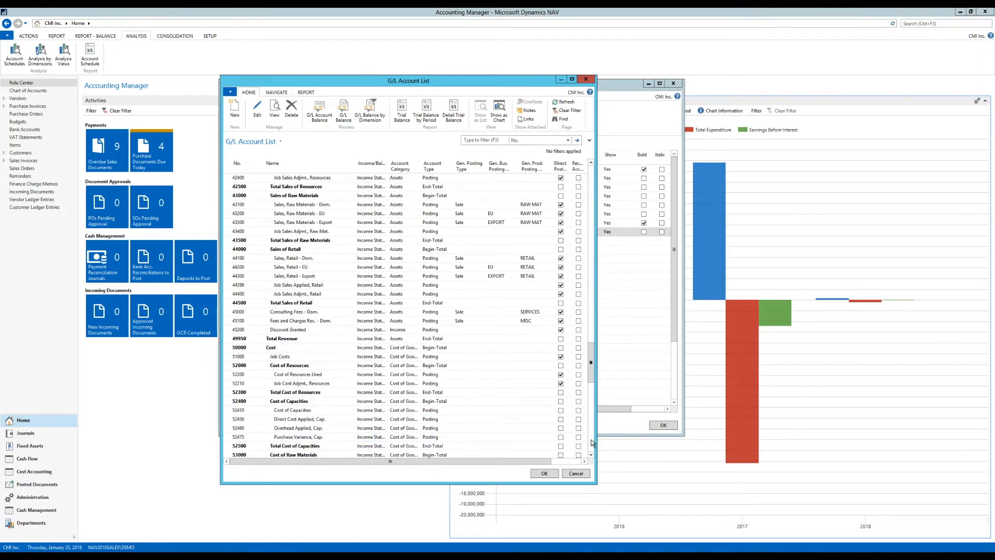
{"action": "scroll", "scroll_direction": "down", "scroll_amount": 3}
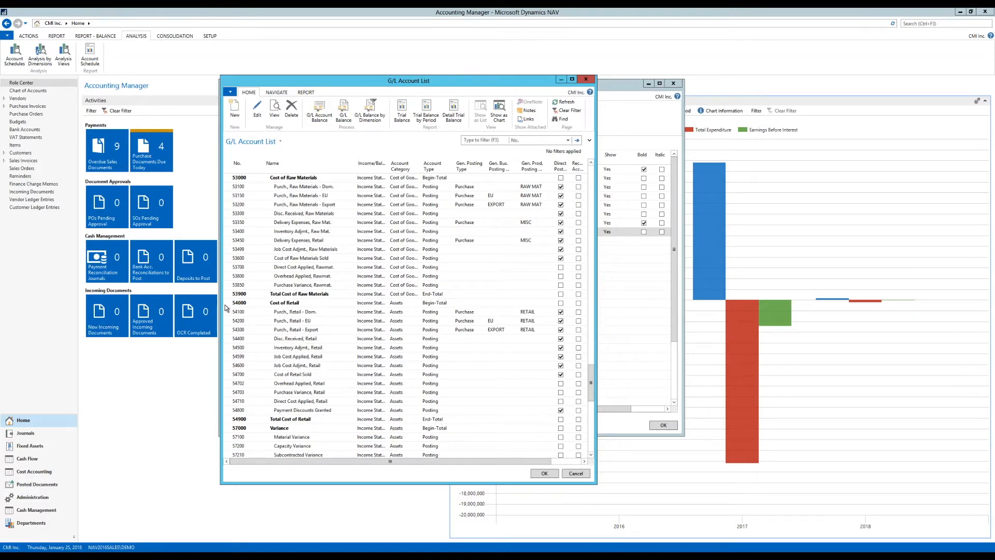
{"action": "left_click", "coordinate": [240, 419]}
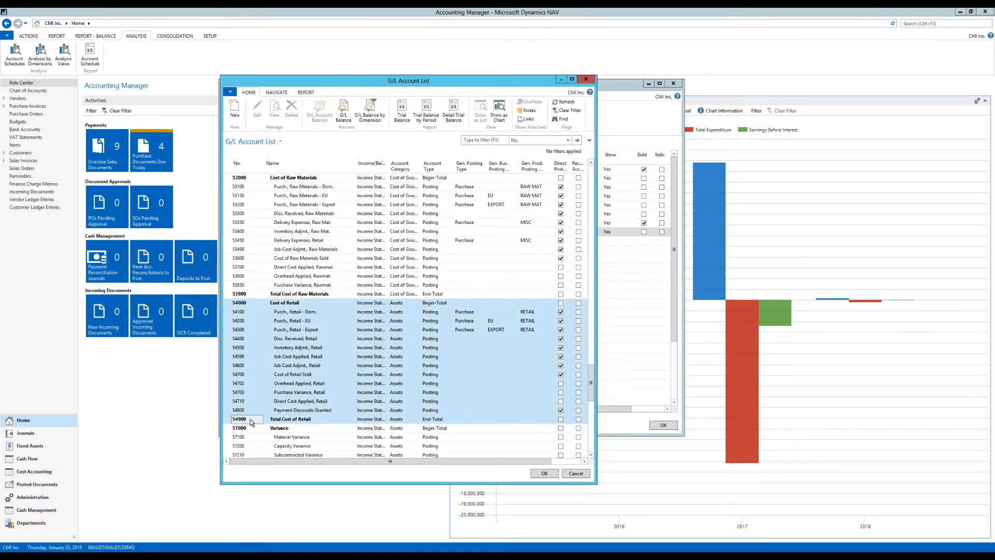
{"action": "left_click", "coordinate": [543, 473]}
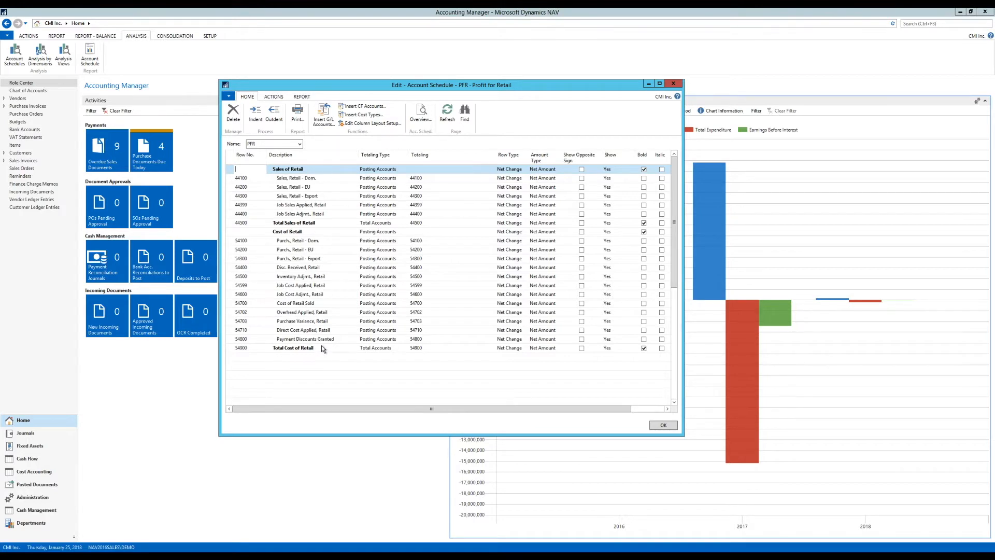
{"action": "mouse_move", "coordinate": [319, 376]}
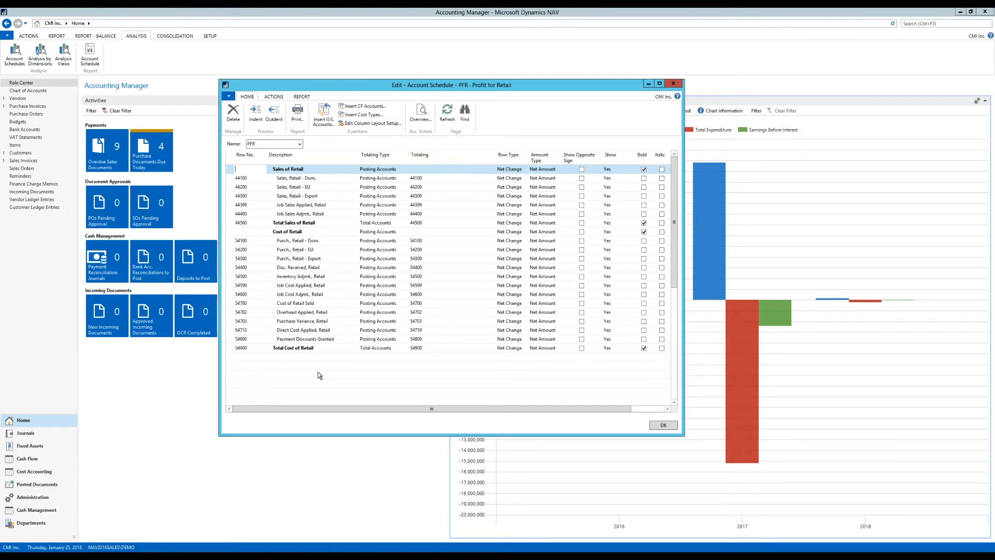
{"action": "mouse_move", "coordinate": [362, 303]}
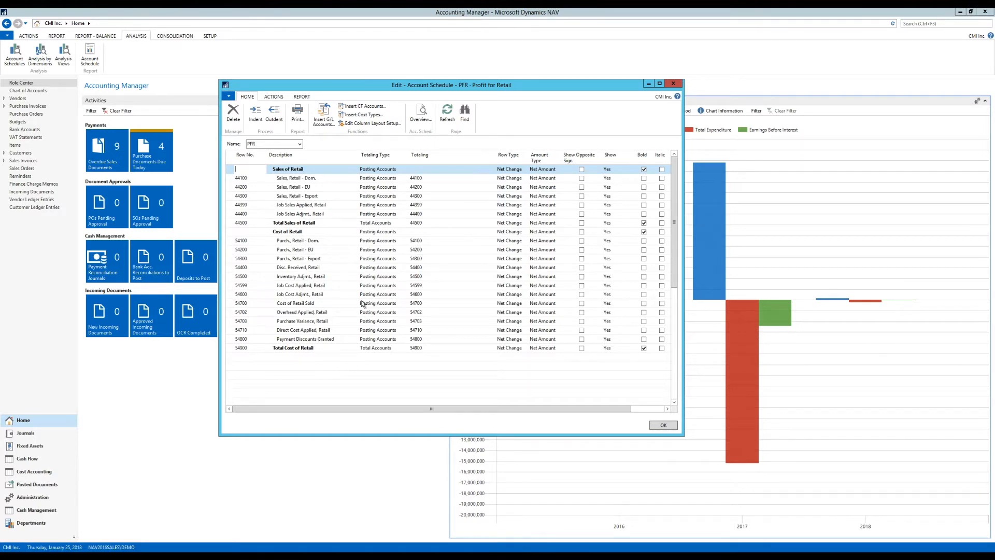
{"action": "mouse_move", "coordinate": [420, 113]}
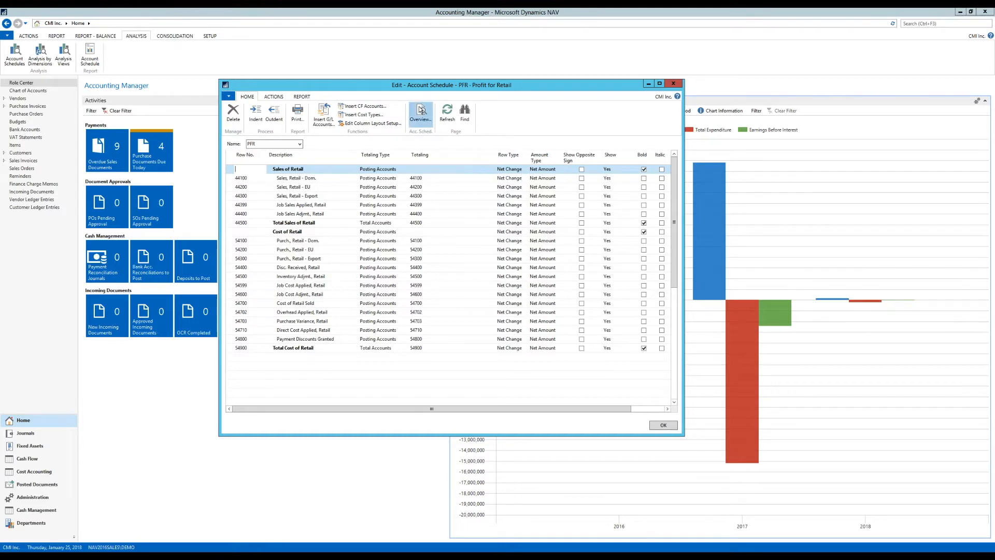
Show the PFR schedule overview with its January 2018 figures
{"action": "left_click", "coordinate": [420, 113]}
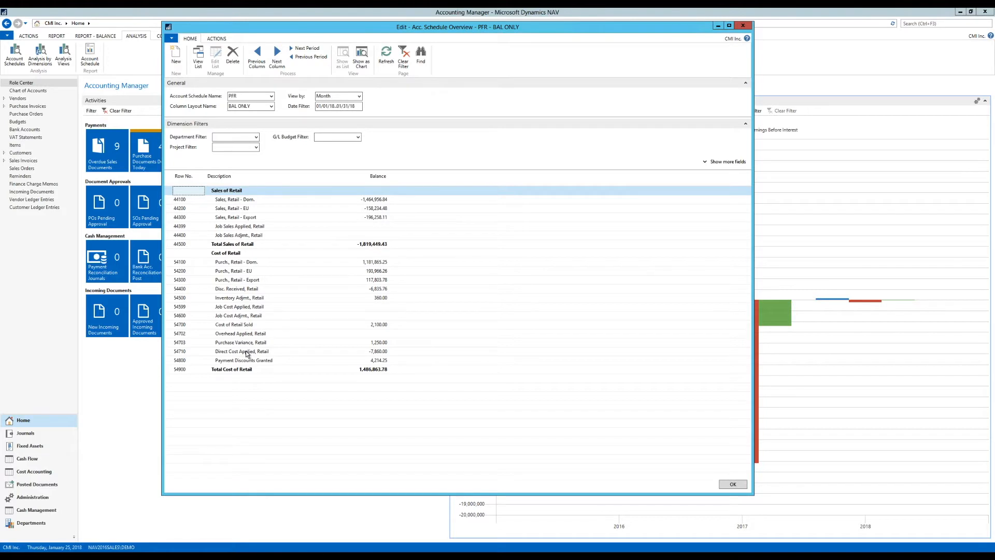
{"action": "mouse_move", "coordinate": [293, 238]}
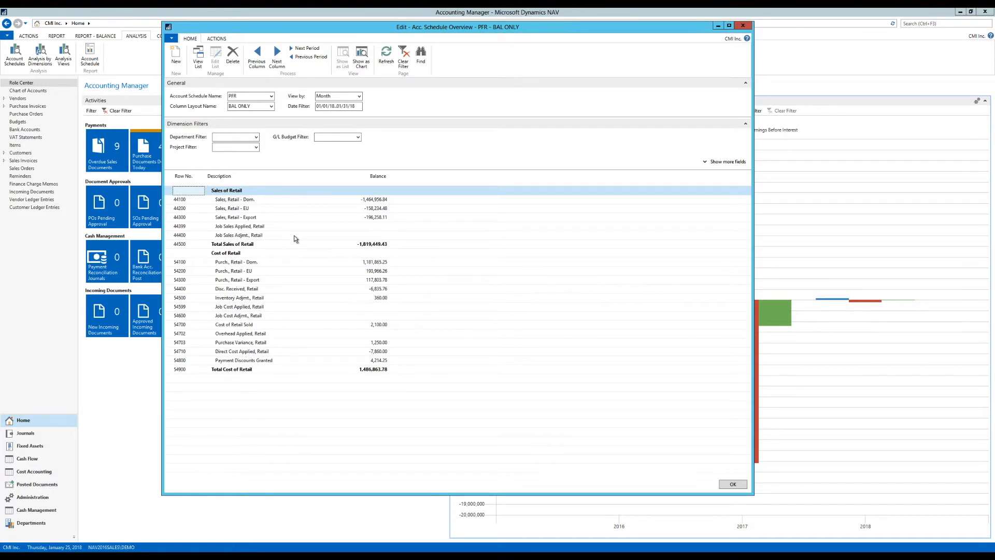
{"action": "mouse_move", "coordinate": [283, 375]}
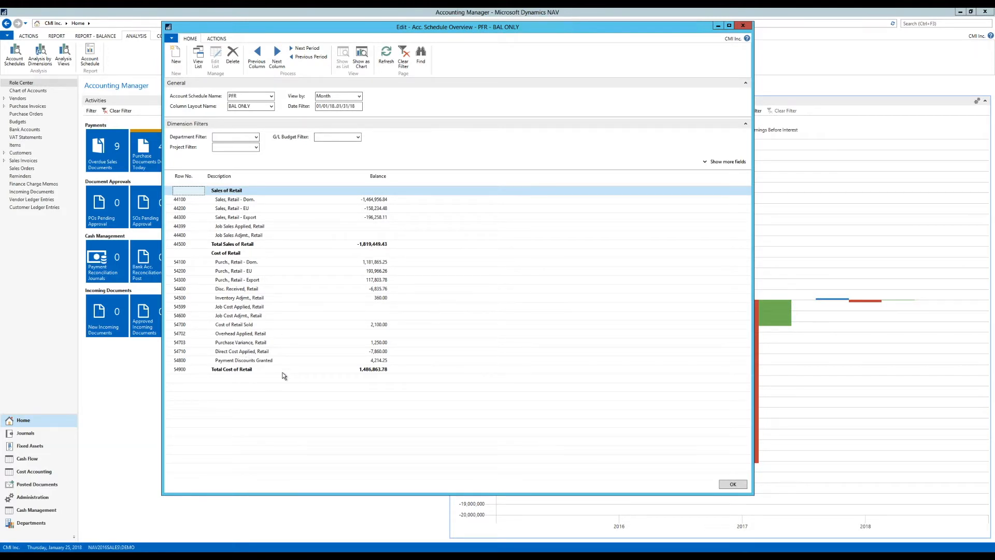
{"action": "mouse_move", "coordinate": [197, 385]}
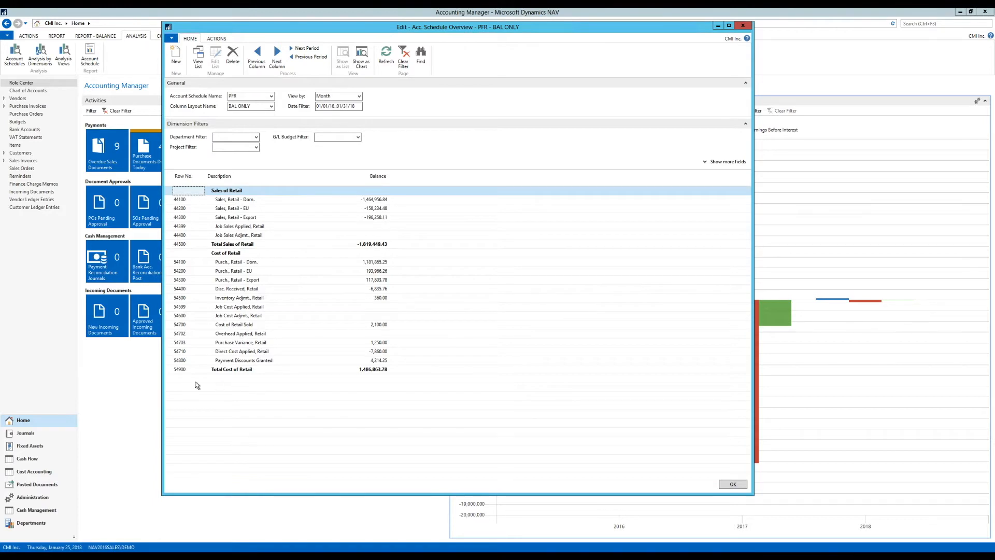
{"action": "mouse_move", "coordinate": [797, 11]}
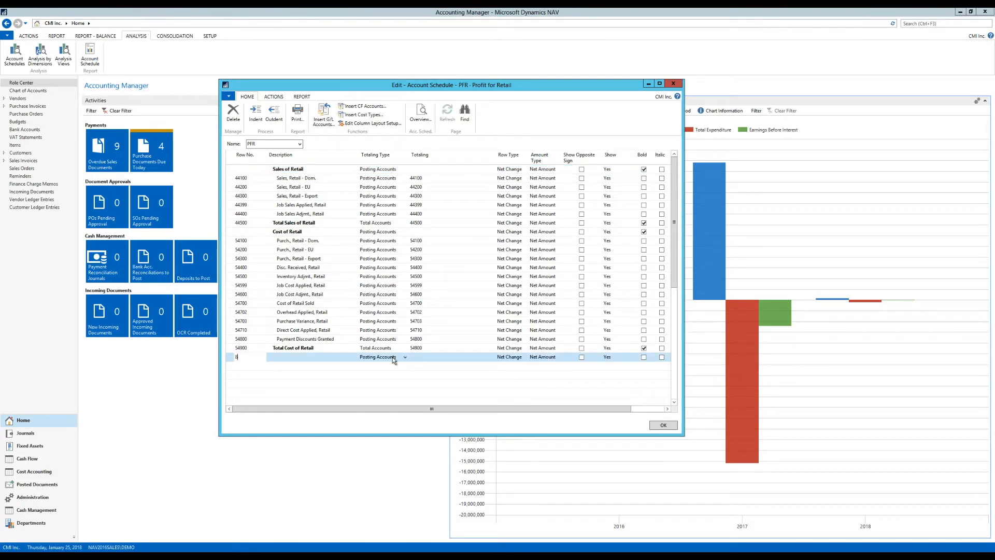
Add blank row 80000 and row 80001 described Gross Profit
{"action": "type", "text": "80000"}
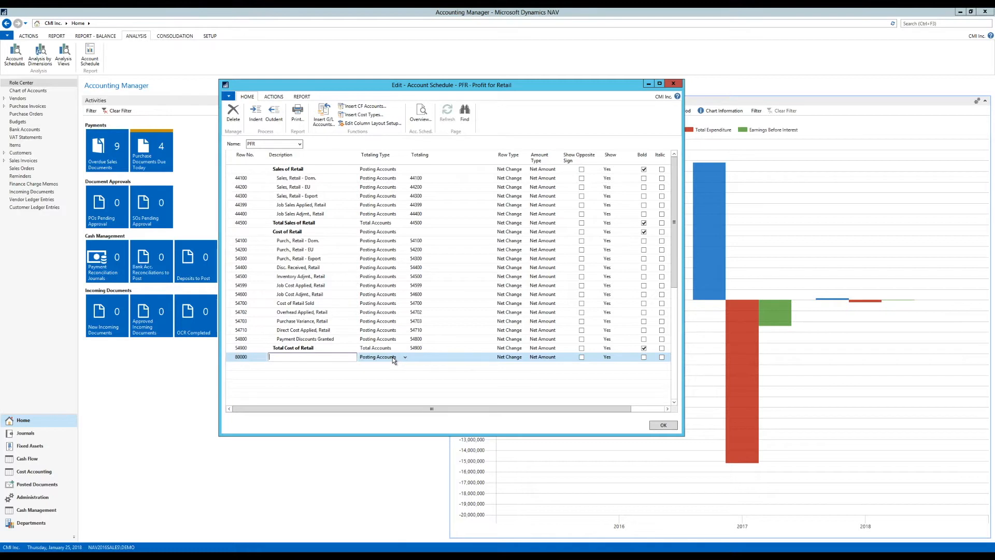
{"action": "mouse_move", "coordinate": [409, 361]}
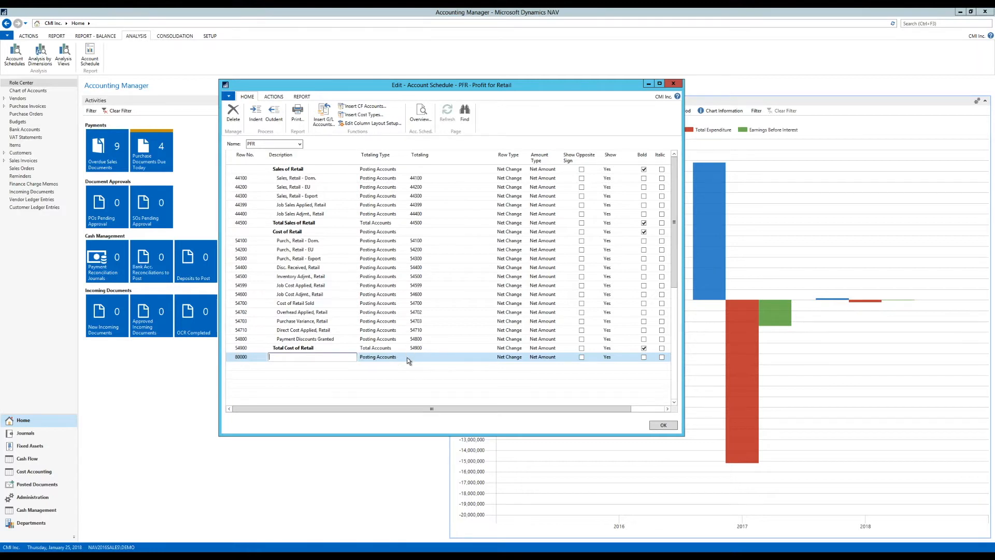
{"action": "mouse_move", "coordinate": [228, 372]}
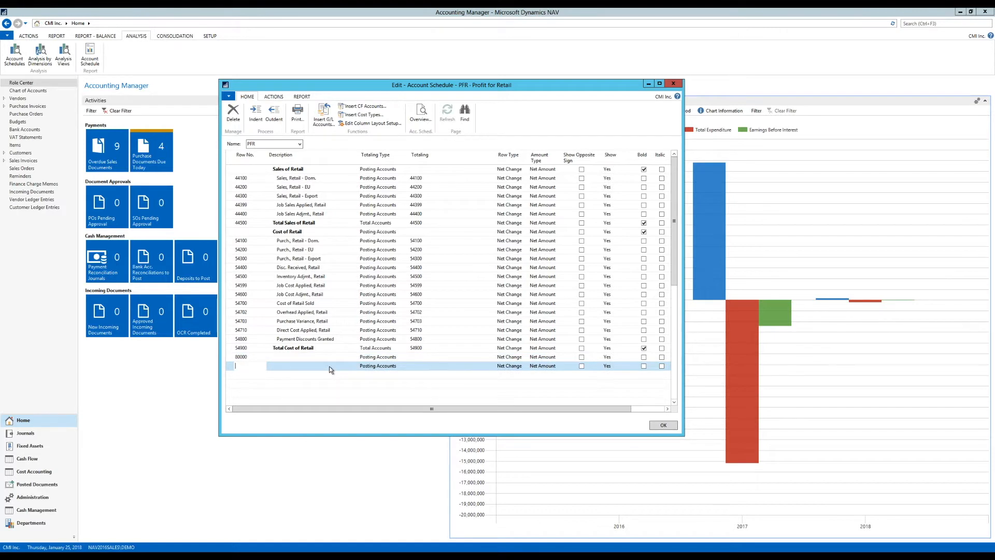
{"action": "type", "text": "80001"}
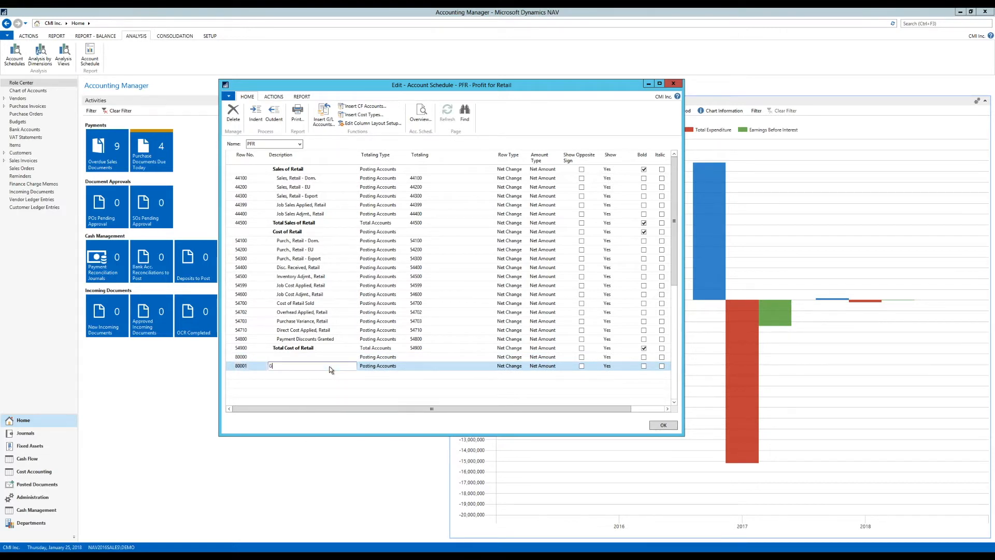
{"action": "type", "text": "ross P"}
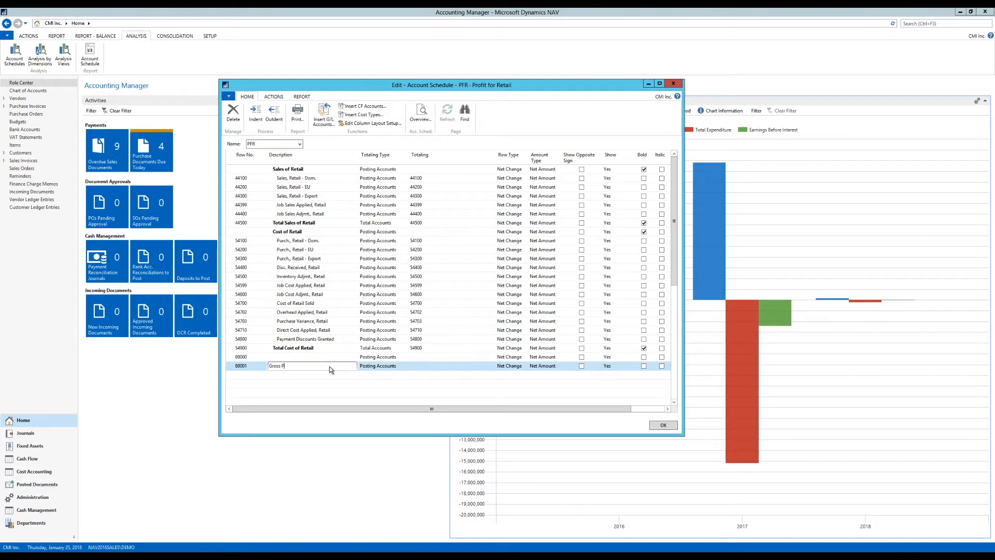
{"action": "left_click", "coordinate": [377, 366]}
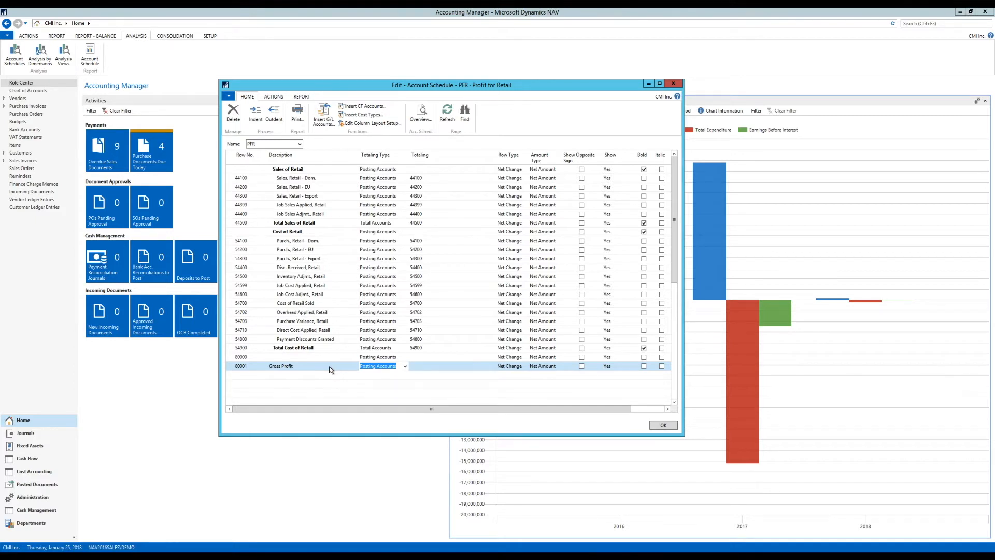
Make Gross Profit a Formula row totaling 44500+54900
{"action": "left_click", "coordinate": [404, 365]}
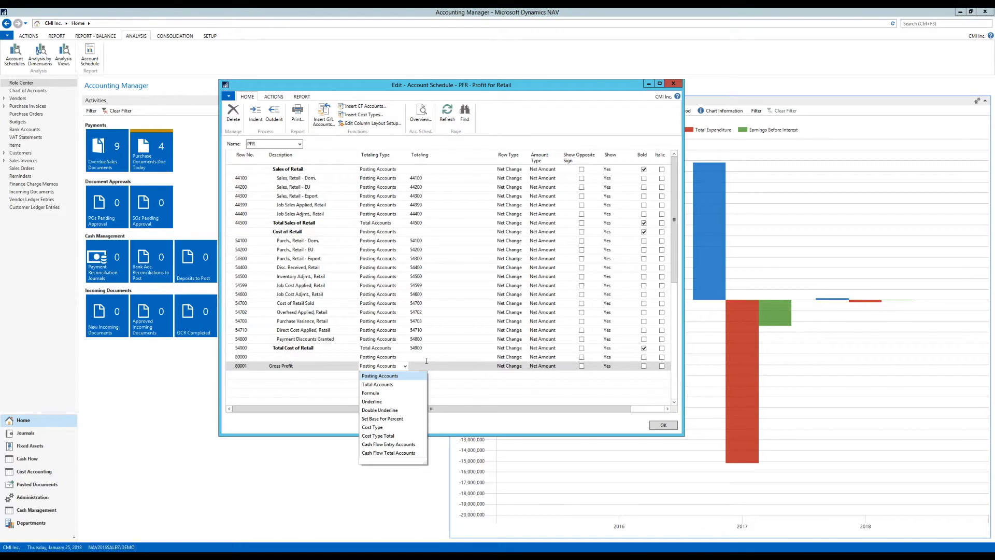
{"action": "mouse_move", "coordinate": [370, 393]}
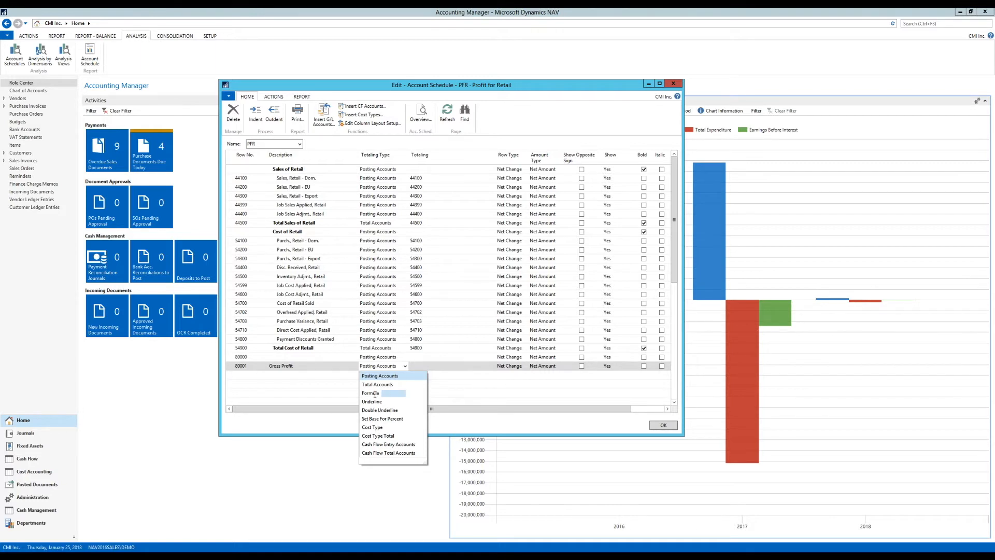
{"action": "left_click", "coordinate": [370, 392]}
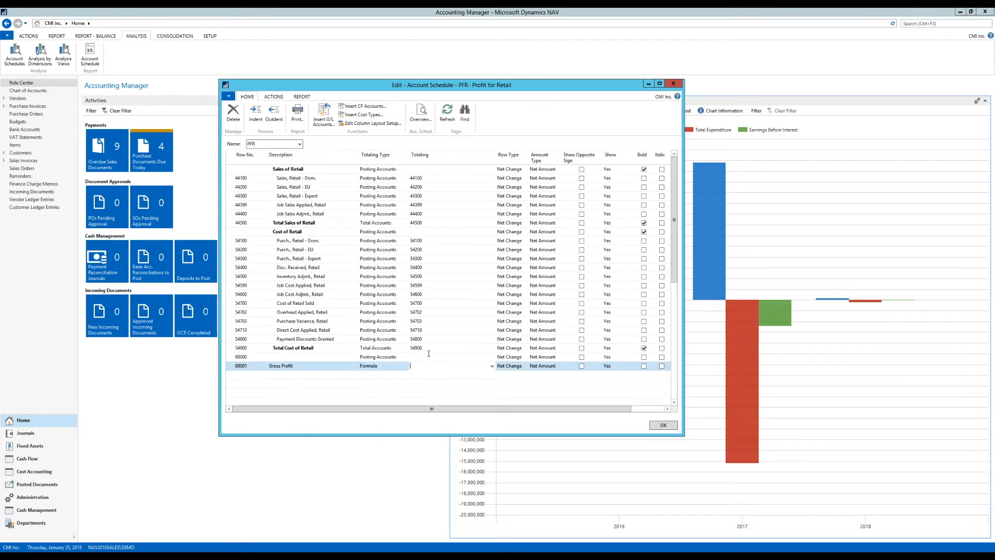
{"action": "mouse_move", "coordinate": [323, 191]}
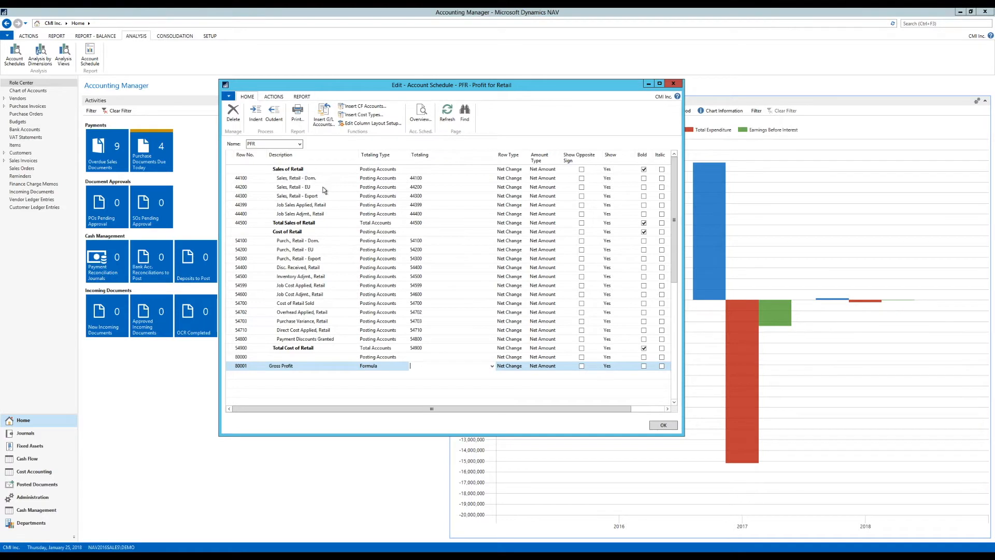
{"action": "mouse_move", "coordinate": [282, 310]}
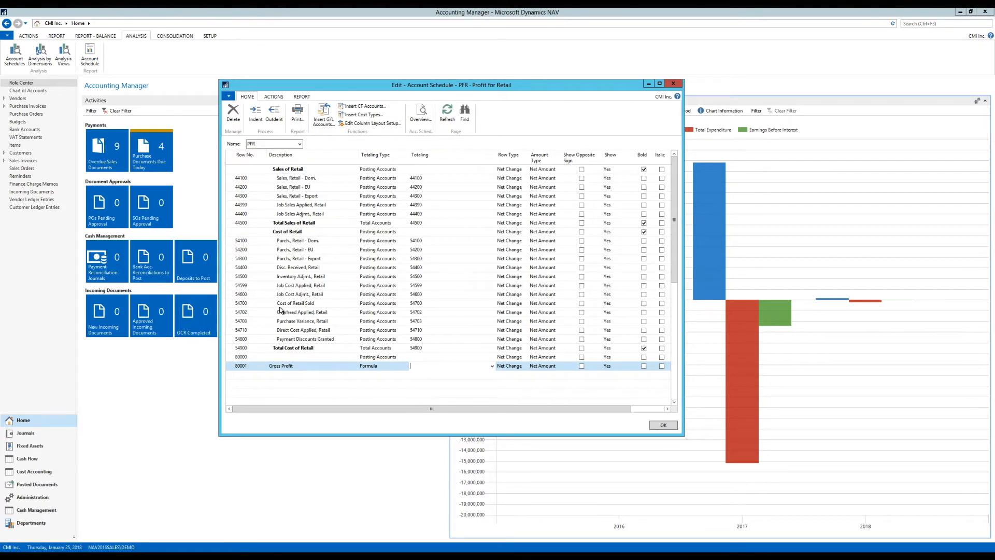
{"action": "mouse_move", "coordinate": [249, 173]}
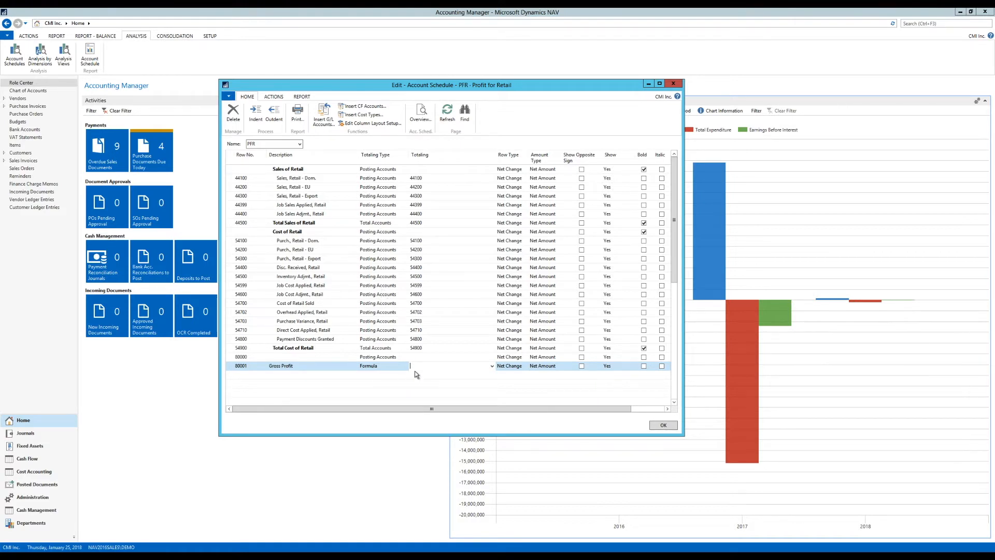
{"action": "mouse_move", "coordinate": [262, 239]}
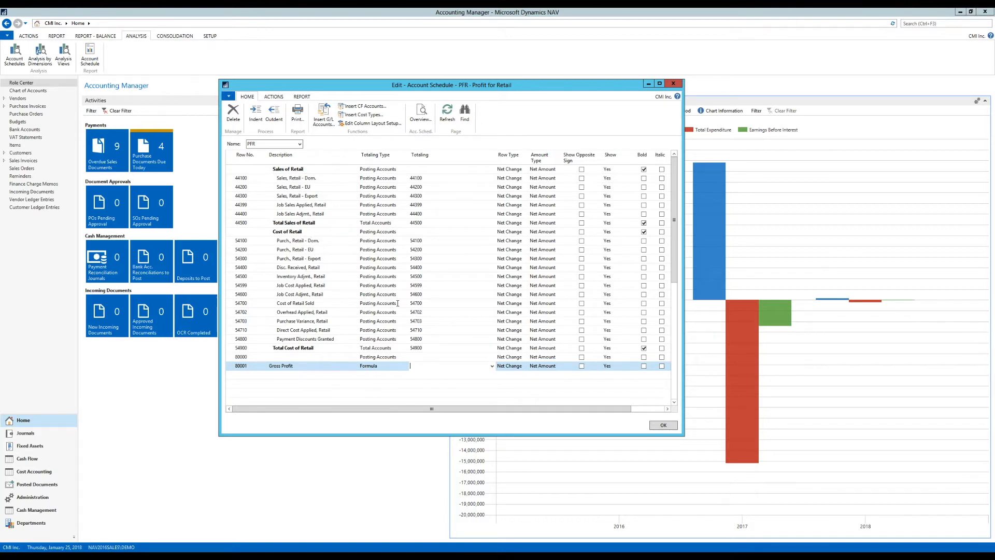
{"action": "type", "text": "44500+"}
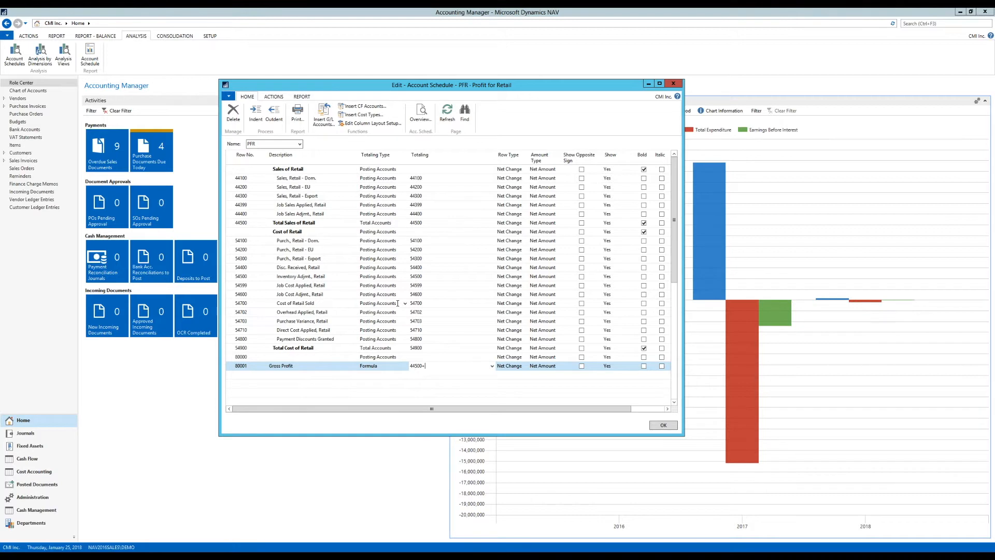
{"action": "type", "text": "54900"}
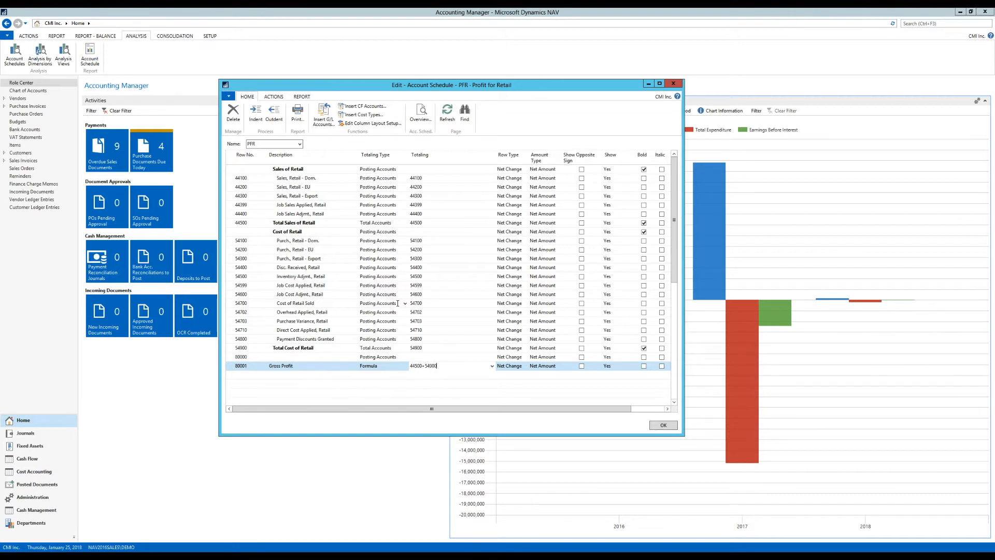
{"action": "left_click", "coordinate": [508, 366]}
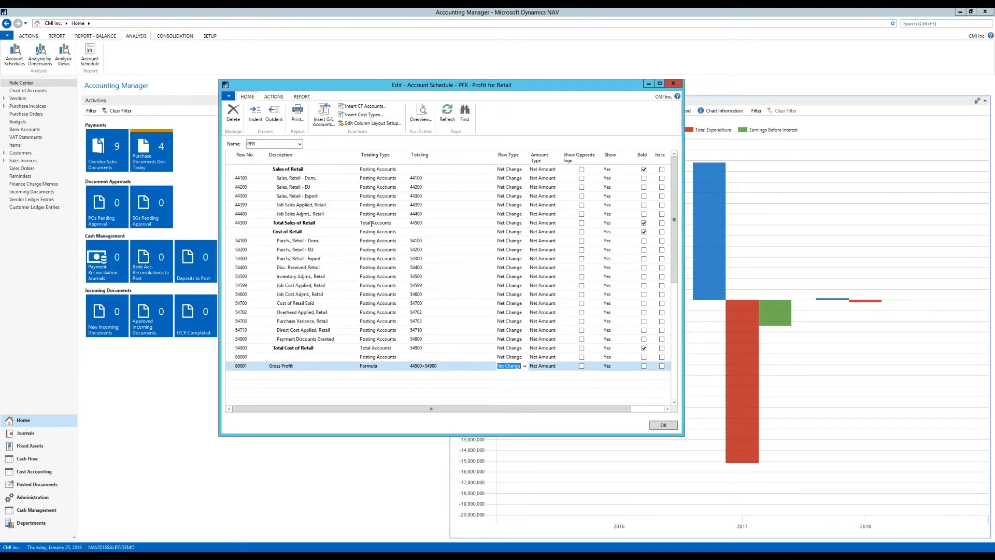
{"action": "mouse_move", "coordinate": [421, 113]}
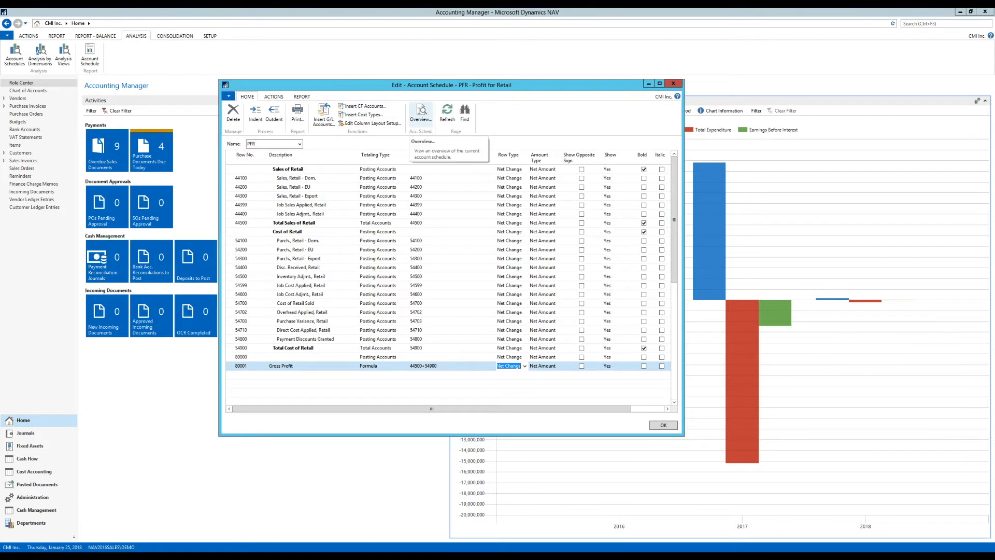
{"action": "left_click", "coordinate": [420, 114]}
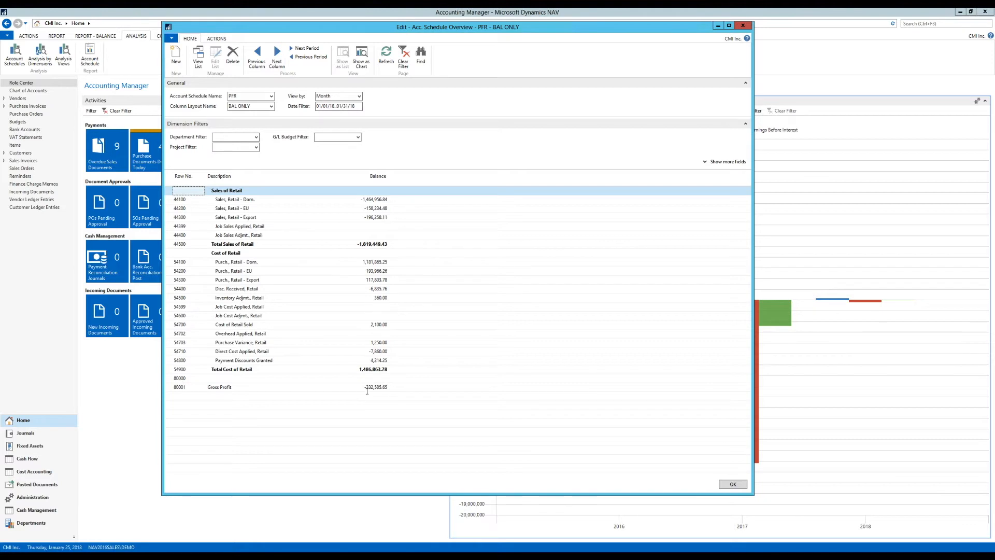
{"action": "mouse_move", "coordinate": [423, 282]}
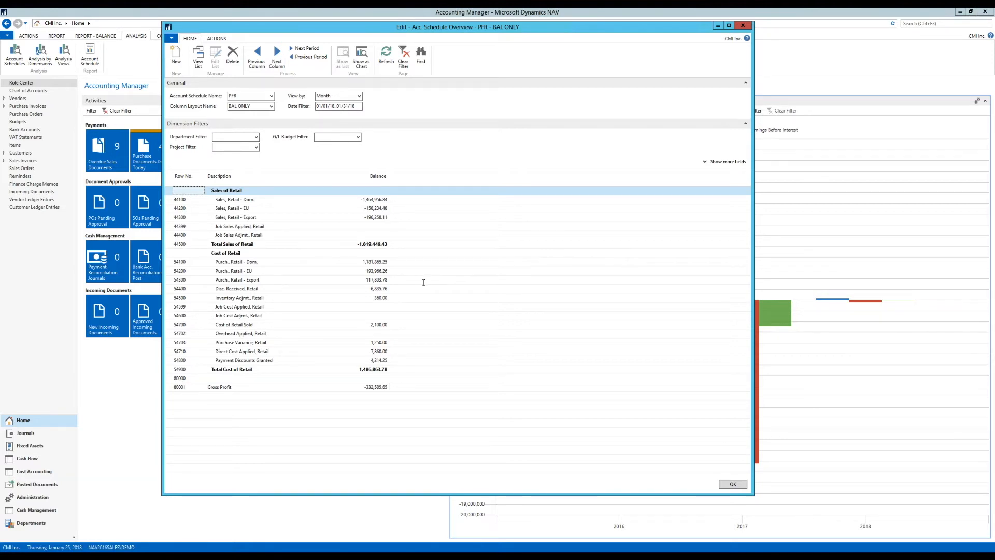
{"action": "mouse_move", "coordinate": [382, 195]}
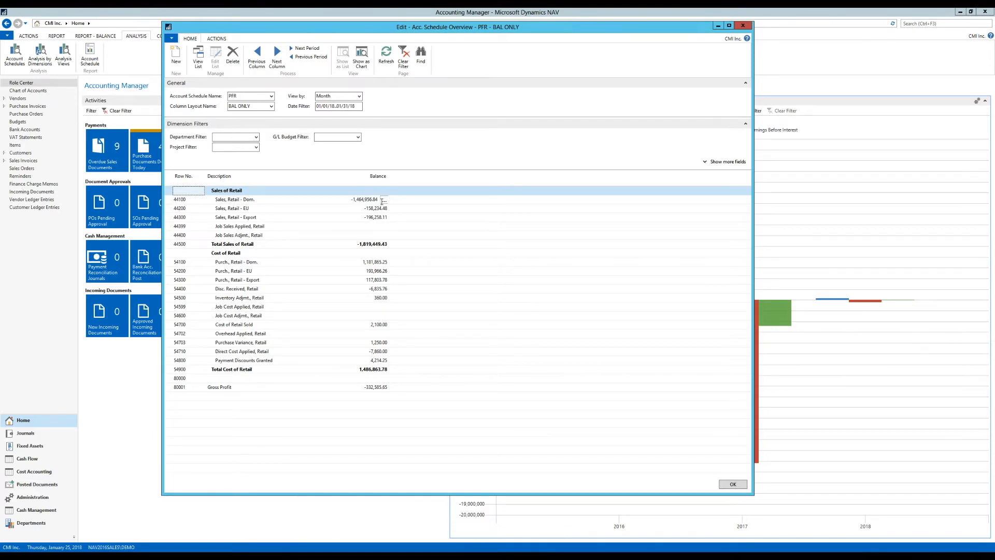
{"action": "mouse_move", "coordinate": [376, 220]}
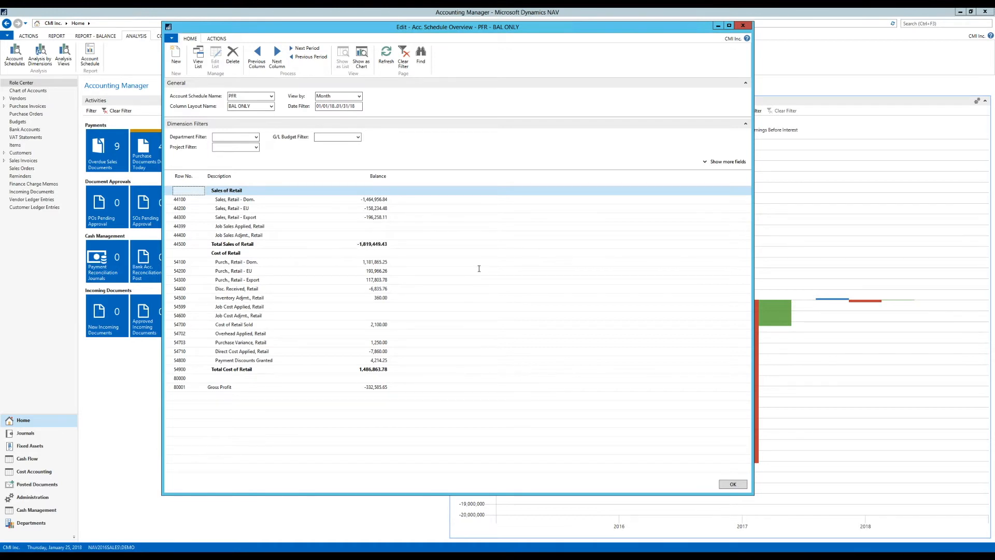
{"action": "mouse_move", "coordinate": [380, 392]}
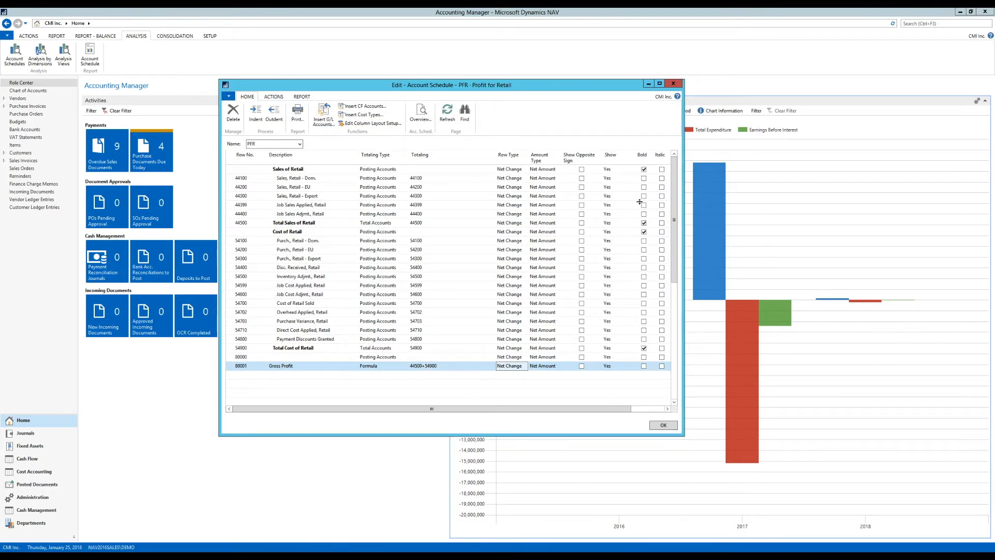
{"action": "mouse_move", "coordinate": [642, 177]}
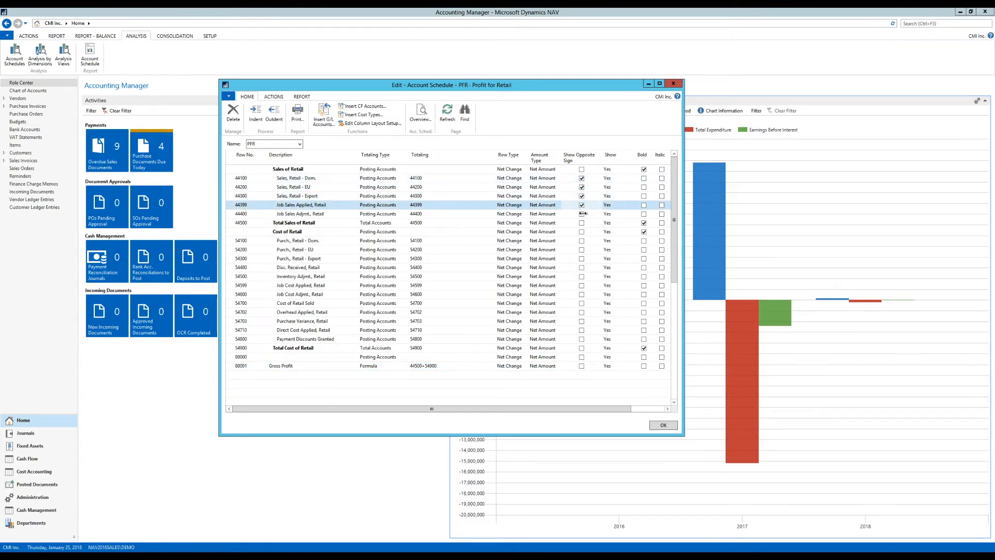
Show Job Sales Adjmt., Retail with opposite sign and make row 90000 an Underline row
{"action": "left_click", "coordinate": [292, 222]}
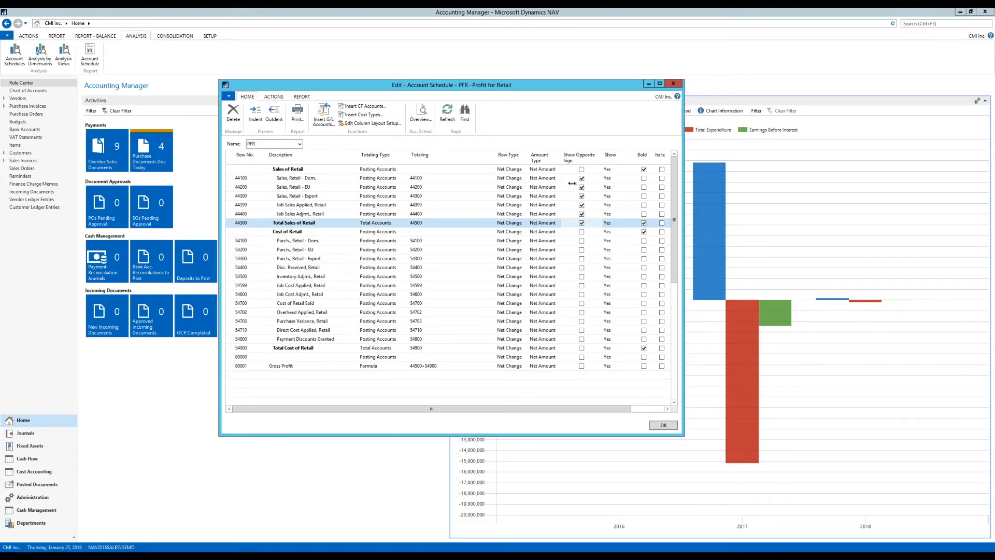
{"action": "mouse_move", "coordinate": [556, 249]}
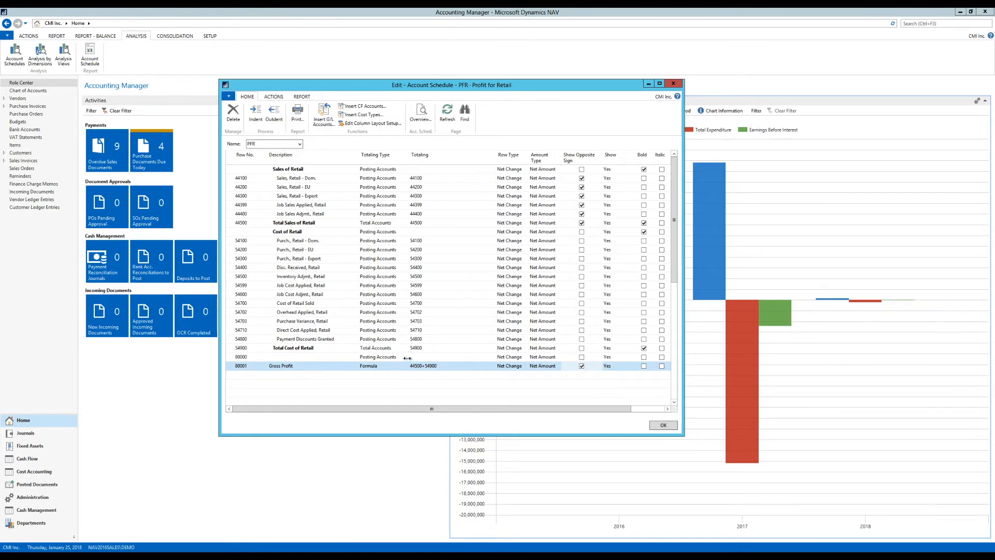
{"action": "left_click", "coordinate": [404, 357]}
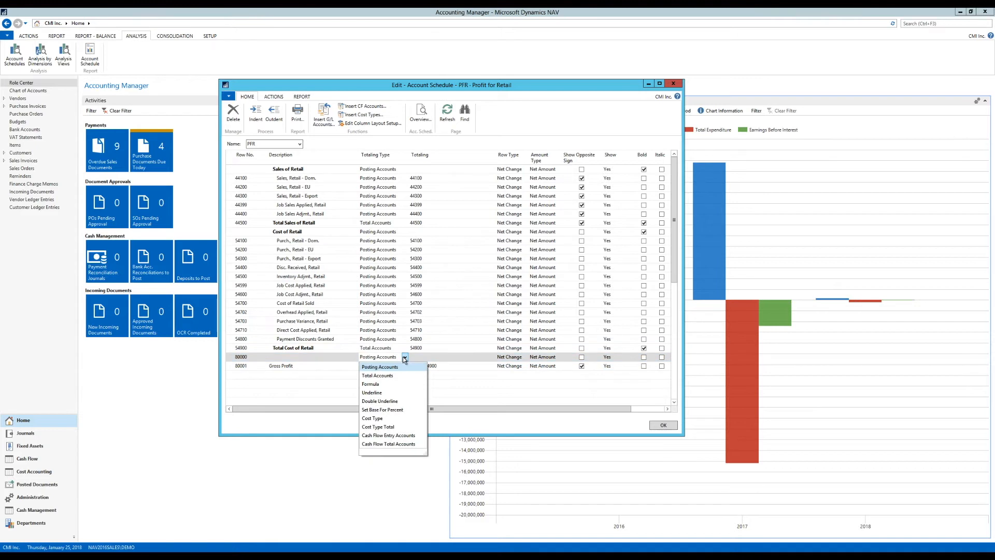
{"action": "mouse_move", "coordinate": [377, 398]}
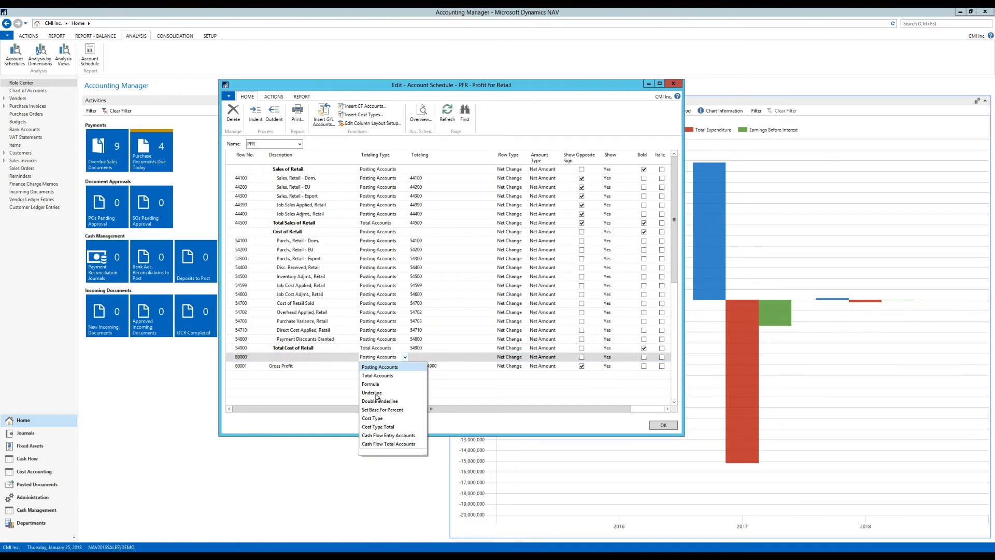
{"action": "left_click", "coordinate": [371, 383]}
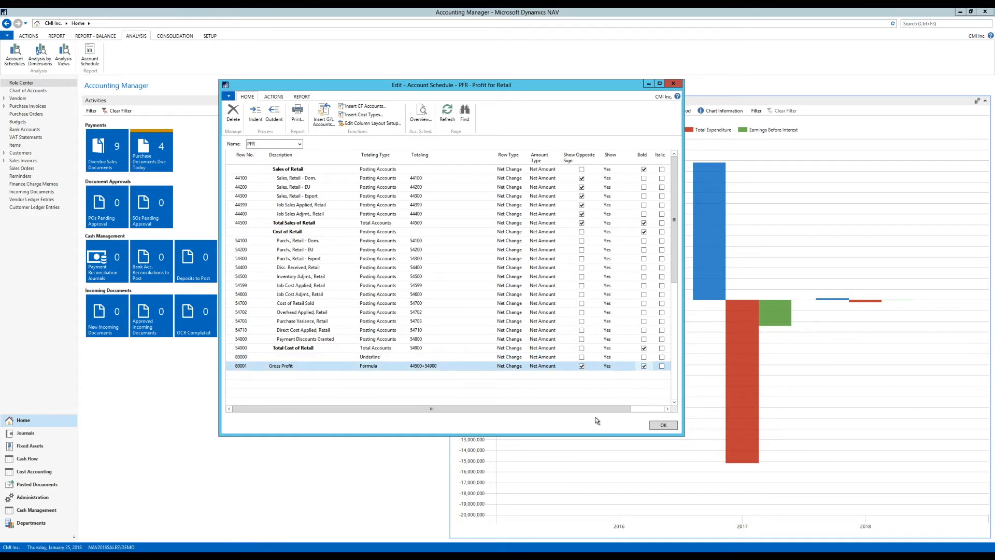
{"action": "mouse_move", "coordinate": [473, 323]}
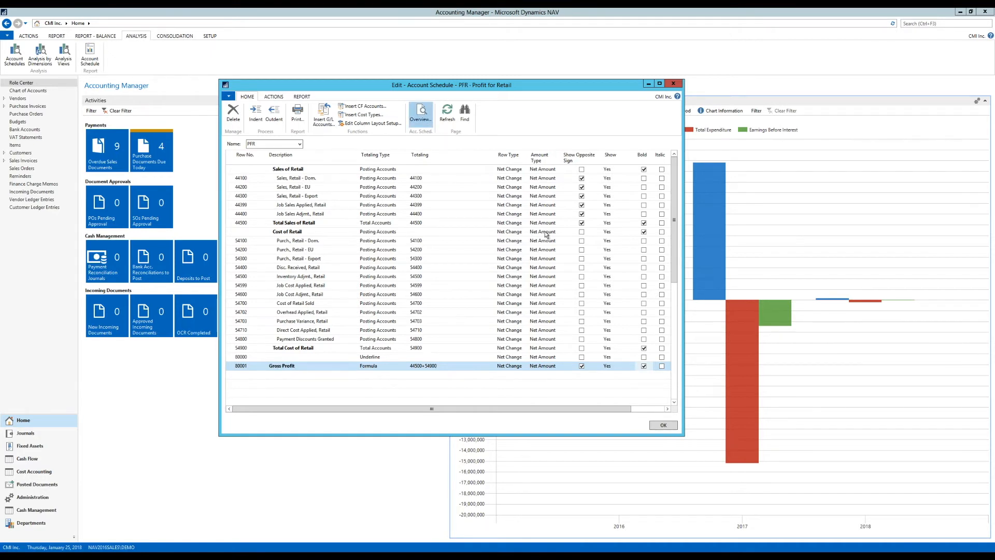
{"action": "left_click", "coordinate": [420, 115]}
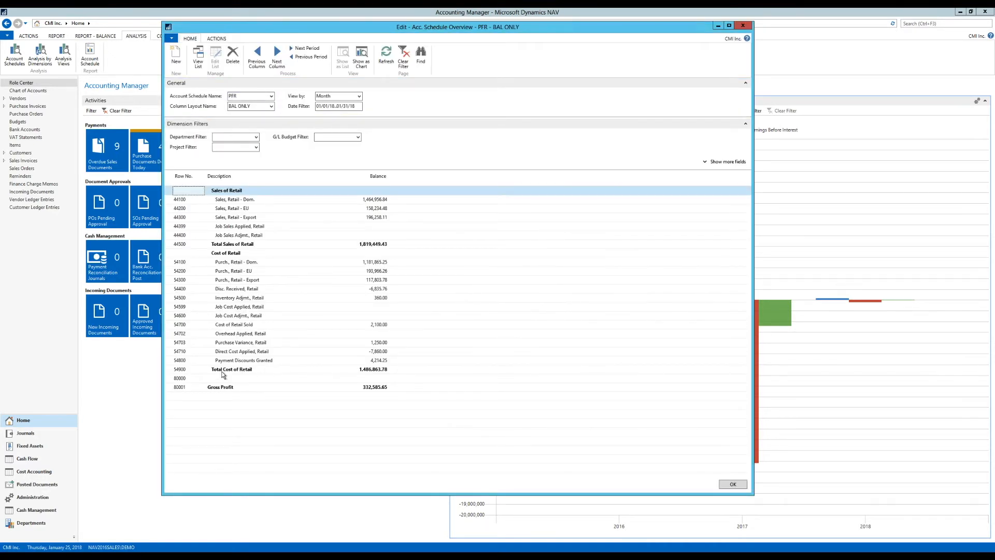
{"action": "mouse_move", "coordinate": [413, 389]}
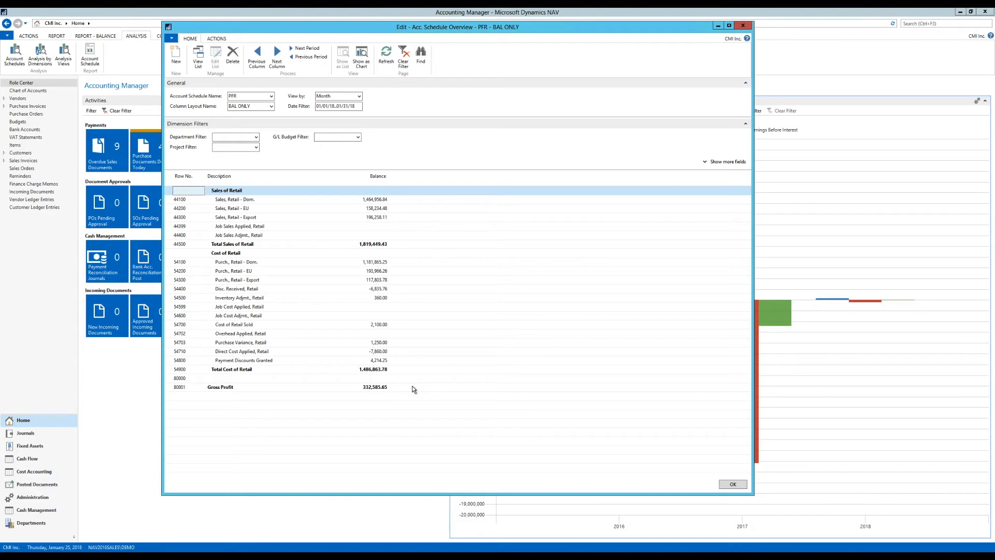
{"action": "mouse_move", "coordinate": [421, 386]}
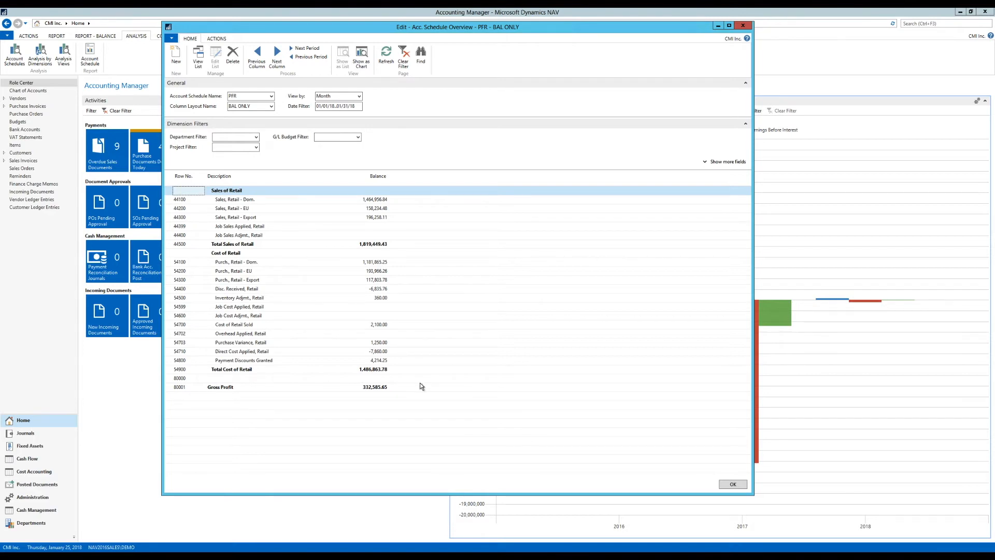
{"action": "mouse_move", "coordinate": [426, 365]}
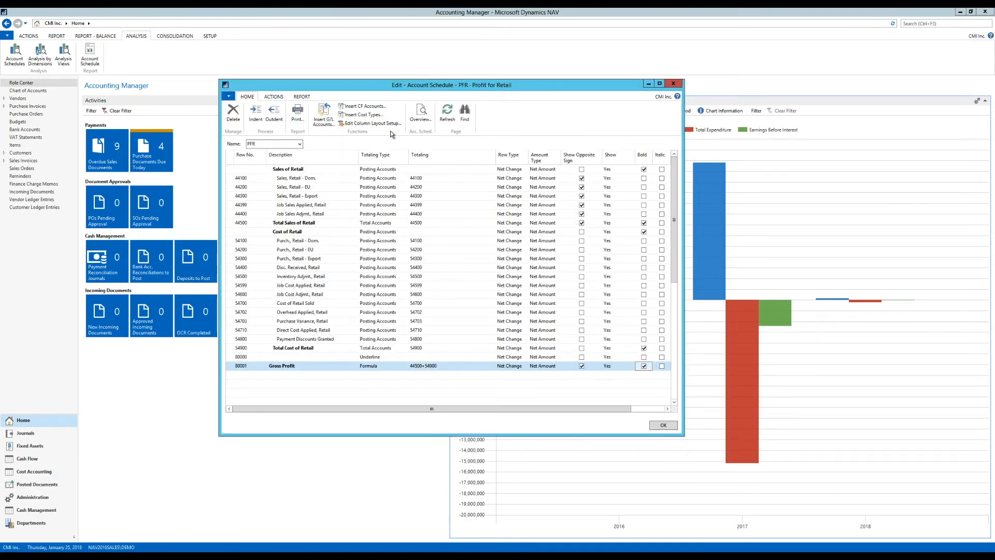
{"action": "mouse_move", "coordinate": [372, 124]}
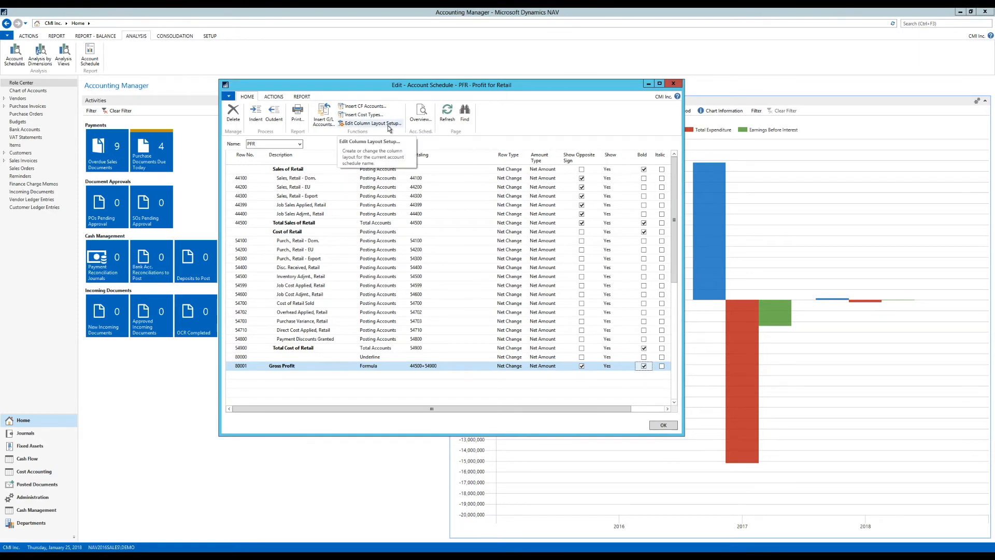
Show the column layout setup and list the available column layout names
{"action": "left_click", "coordinate": [373, 124]}
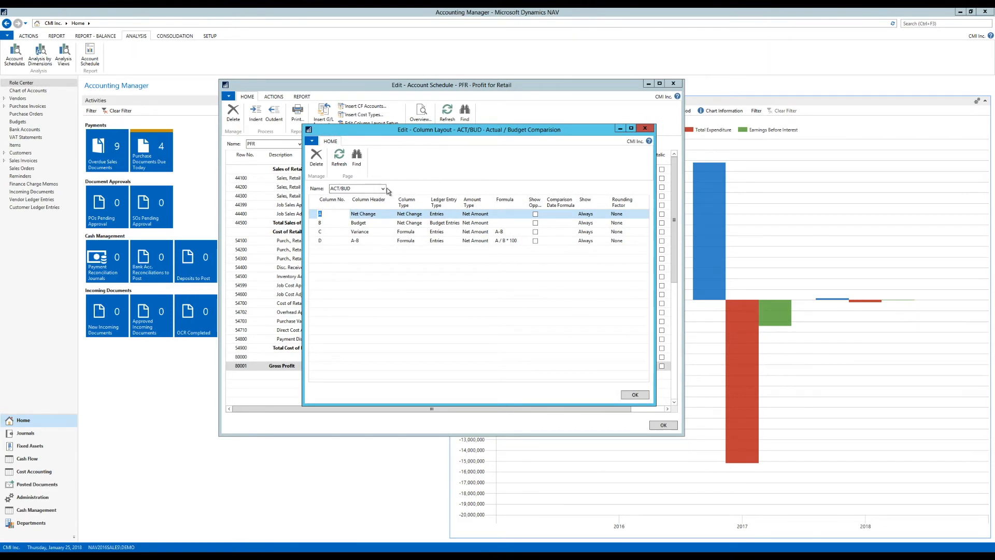
{"action": "left_click", "coordinate": [382, 188]}
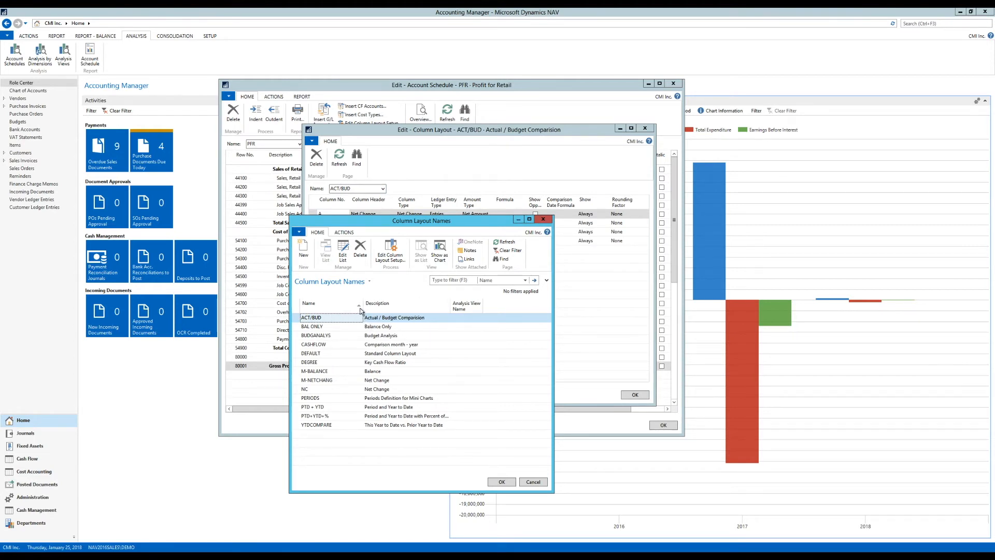
{"action": "mouse_move", "coordinate": [324, 271]}
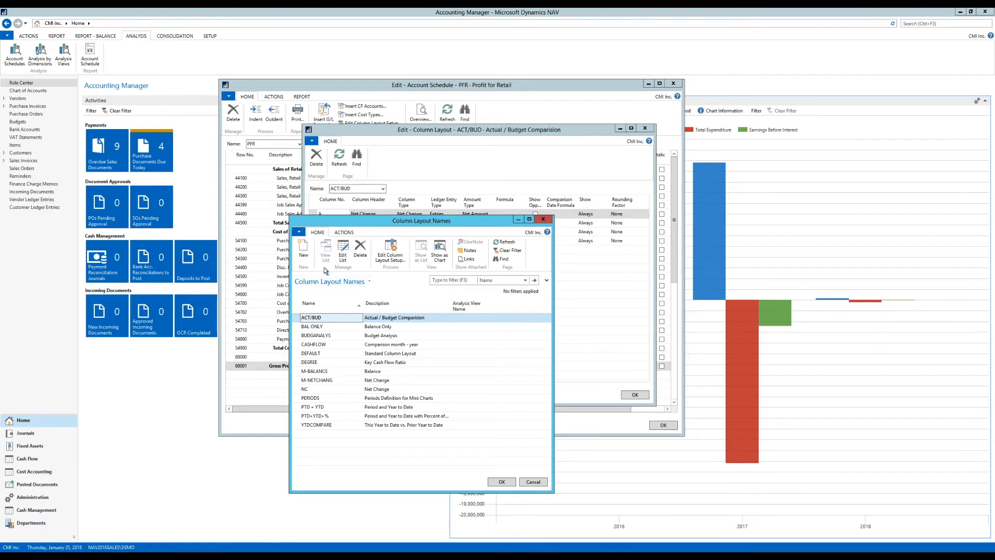
Create column layout P YTD described as Period YTD
{"action": "left_click", "coordinate": [303, 248]}
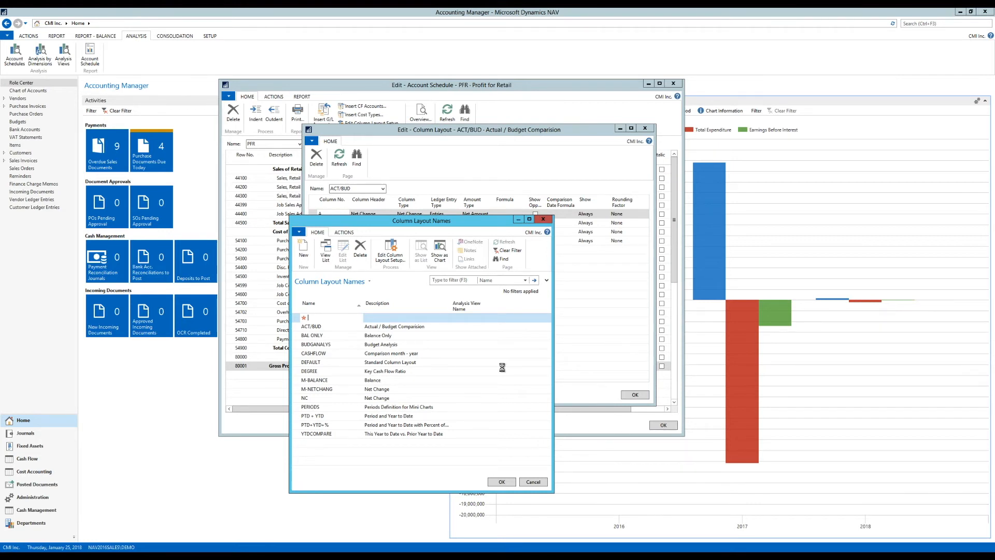
{"action": "type", "text": "NC"}
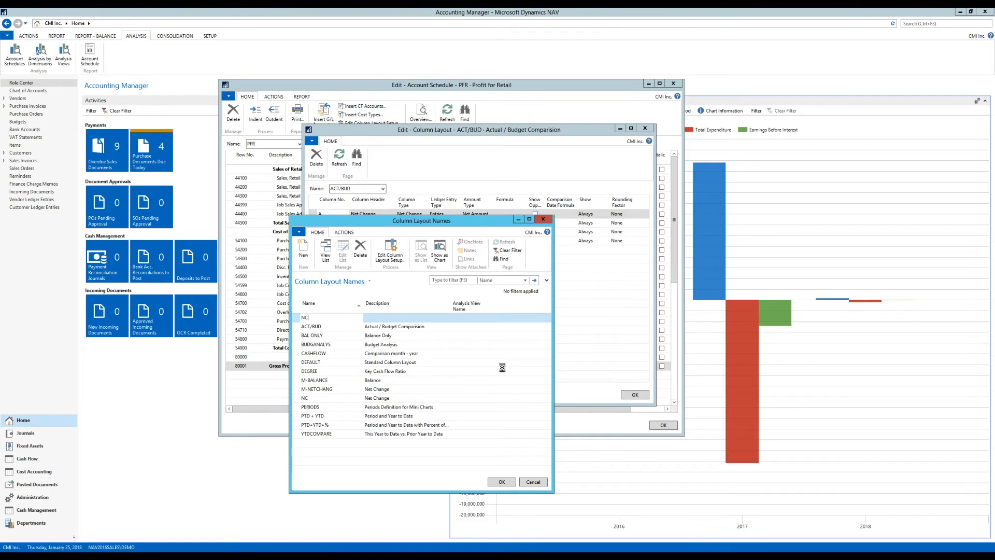
{"action": "key", "text": "Backspace"}
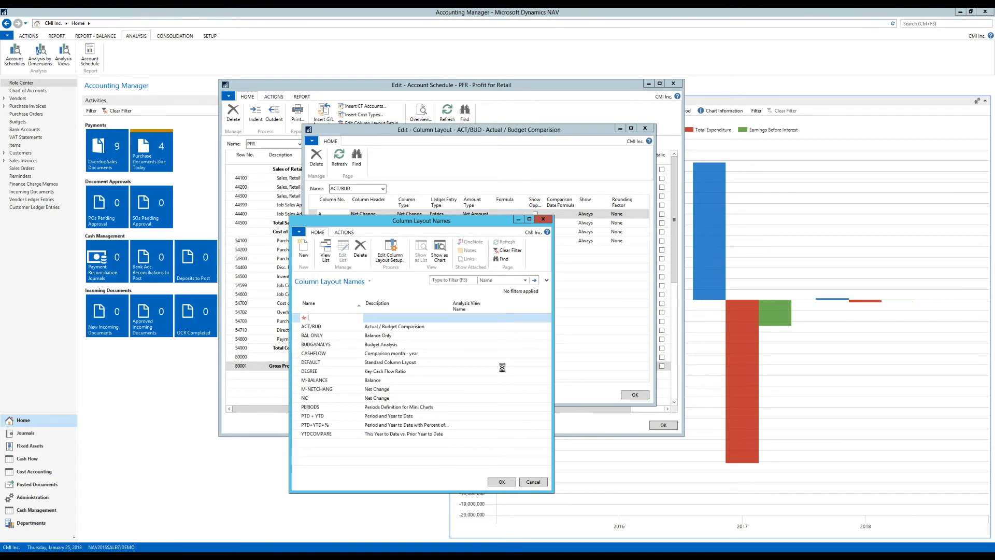
{"action": "type", "text": "YT"}
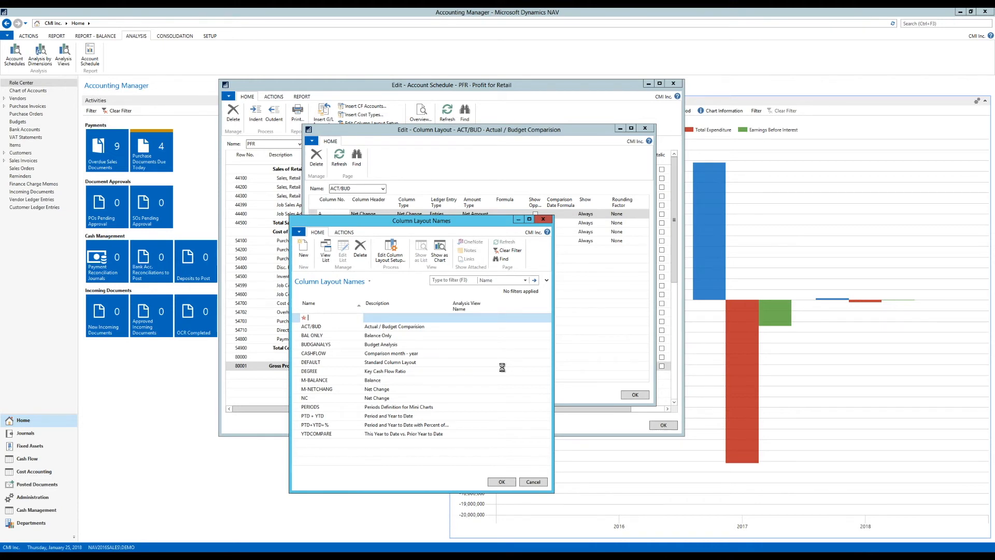
{"action": "type", "text": "Pd"}
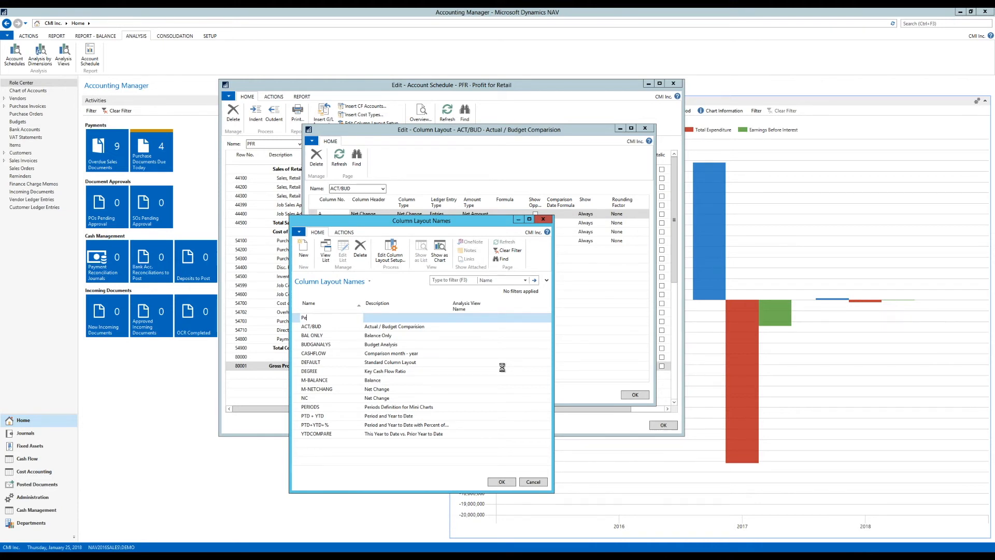
{"action": "type", "text": "V"}
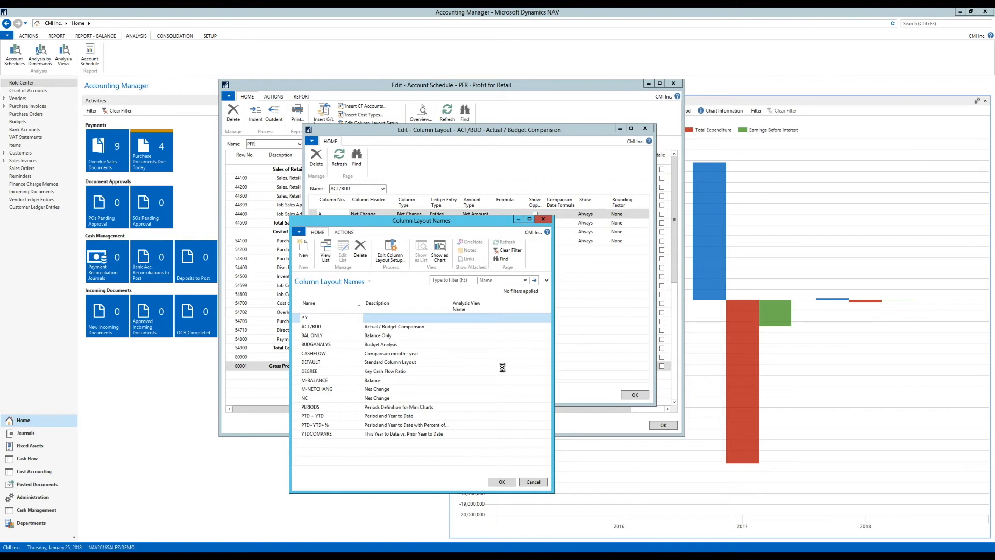
{"action": "type", "text": "YTD"}
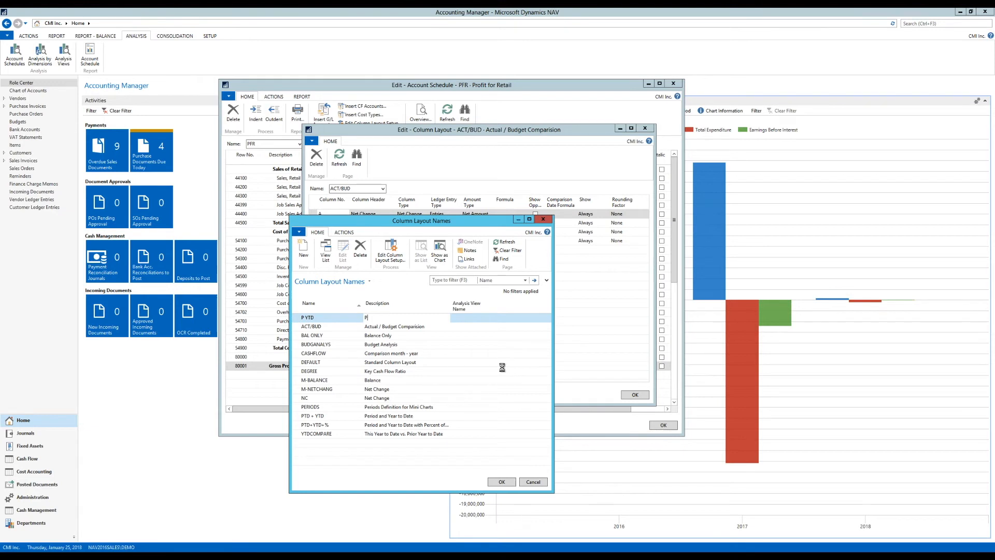
{"action": "type", "text": "Period YT"}
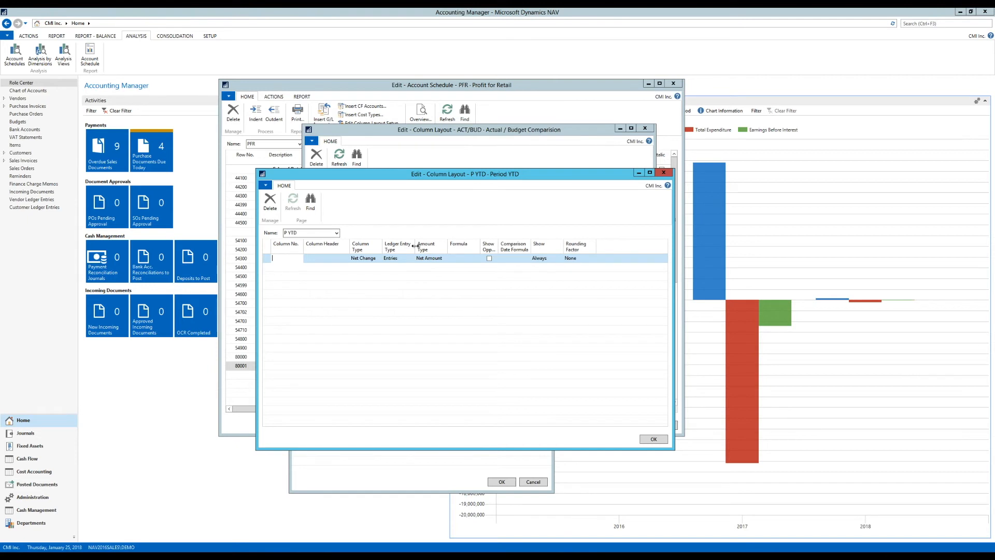
Add column NC headed Net Change with Net Change column type
{"action": "type", "text": "NC"}
{"action": "left_click", "coordinate": [326, 257]}
{"action": "type", "text": "Net Chang"}
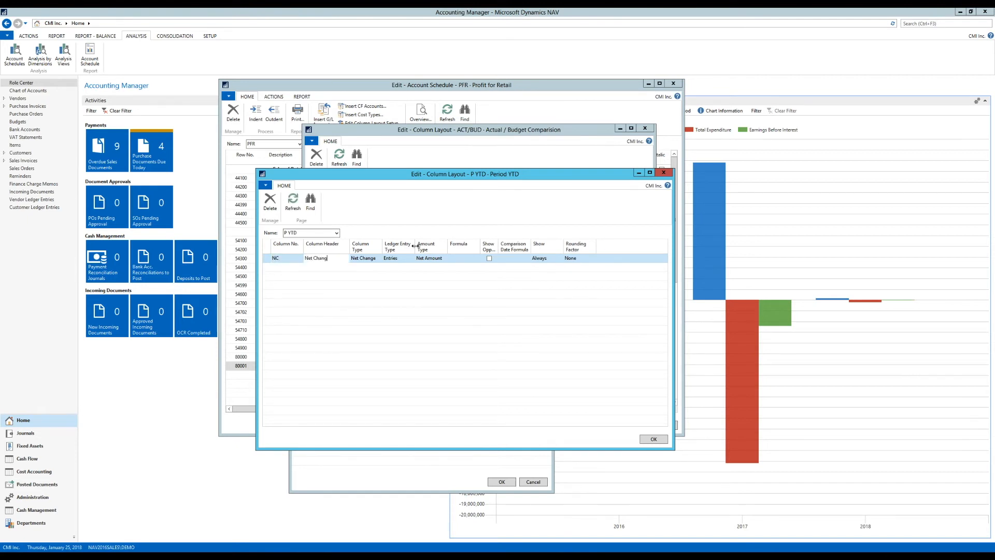
{"action": "left_click", "coordinate": [428, 258]}
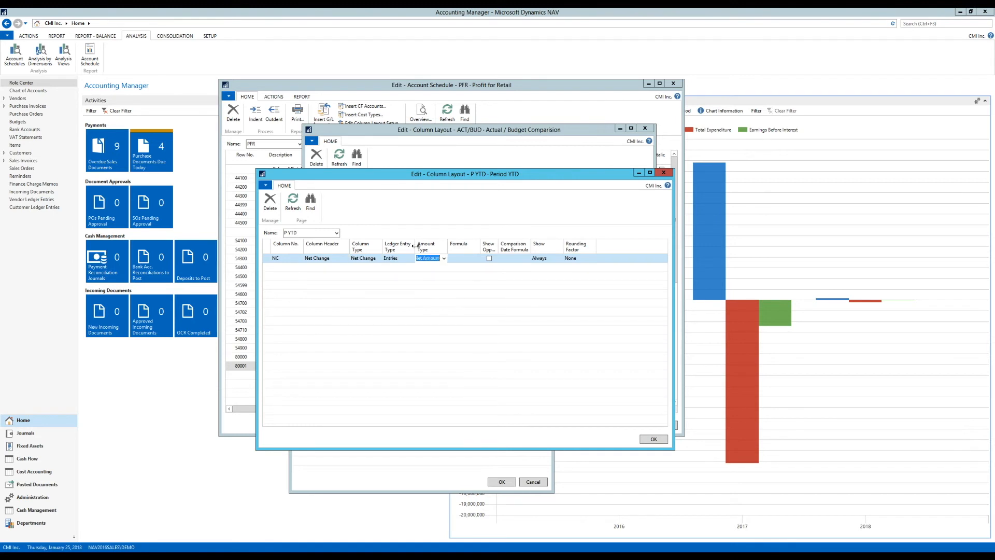
{"action": "left_click", "coordinate": [363, 258]}
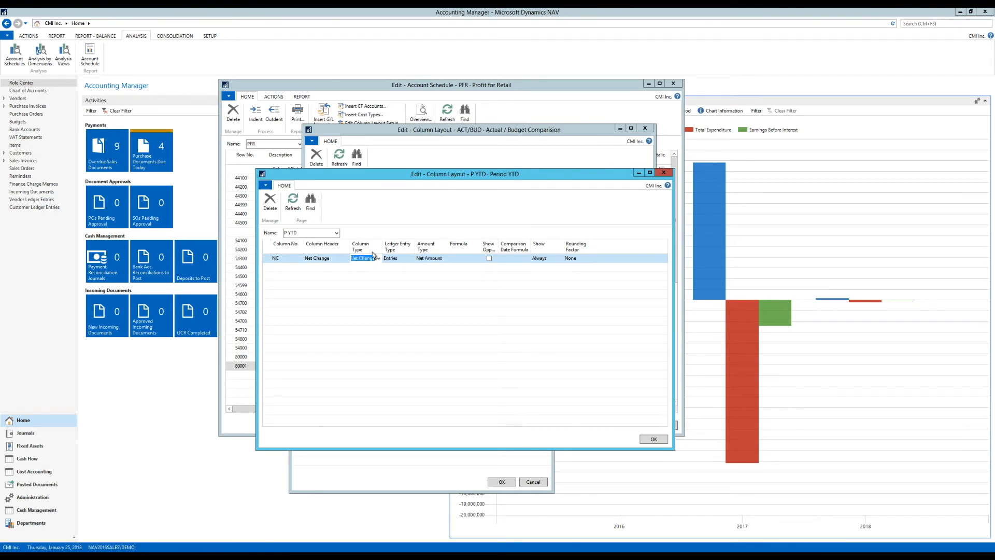
{"action": "left_click", "coordinate": [379, 258]}
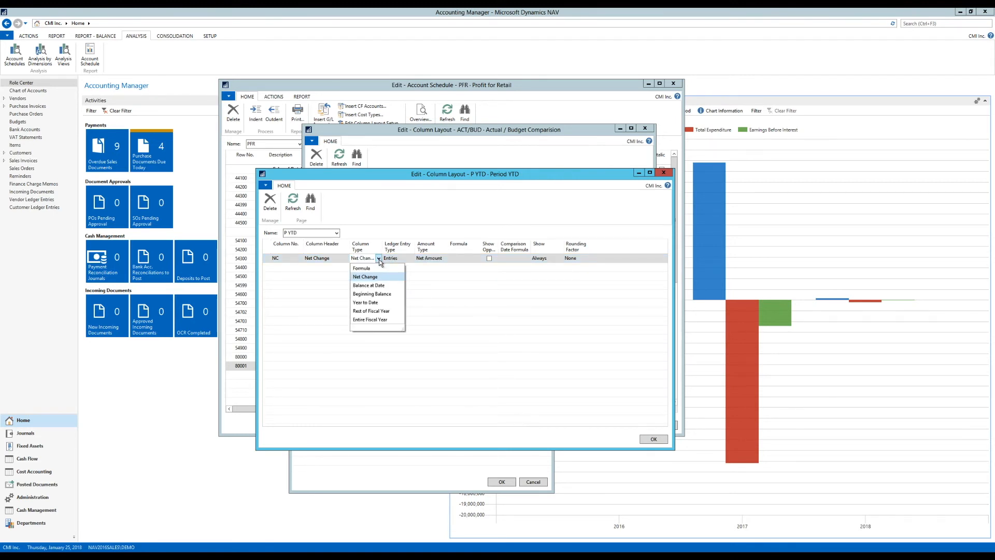
{"action": "left_click", "coordinate": [365, 276]}
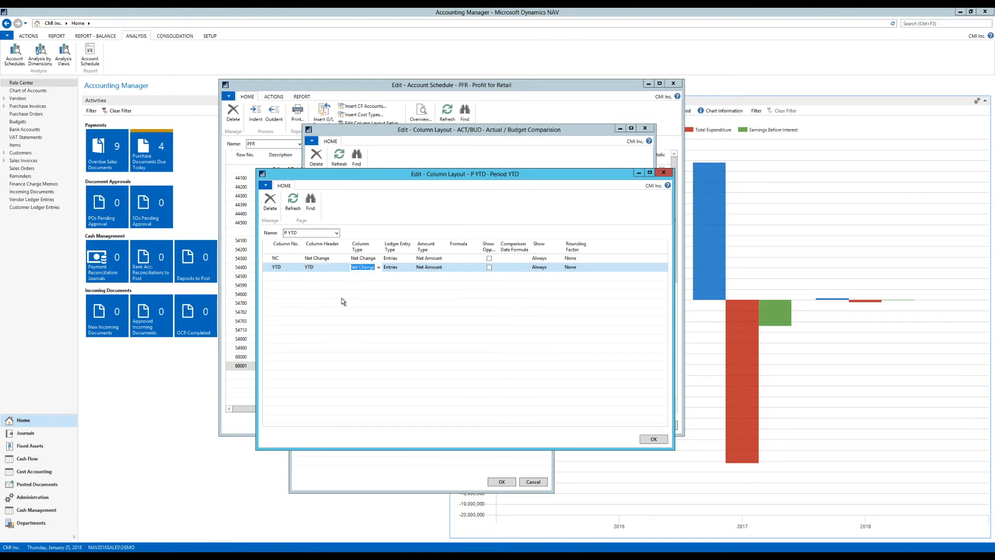
Set the YTD column's type to Balance at Date
{"action": "left_click", "coordinate": [378, 266]}
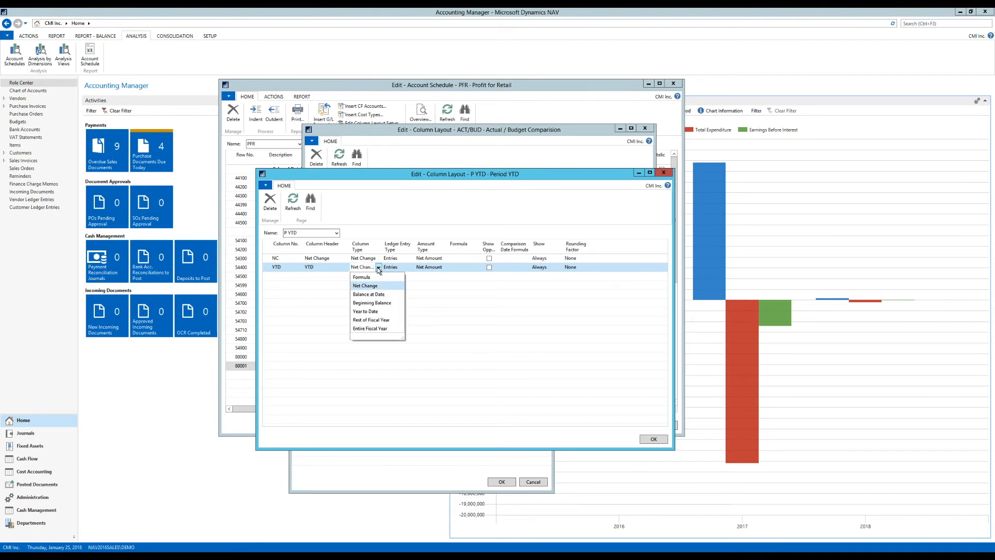
{"action": "mouse_move", "coordinate": [368, 293]}
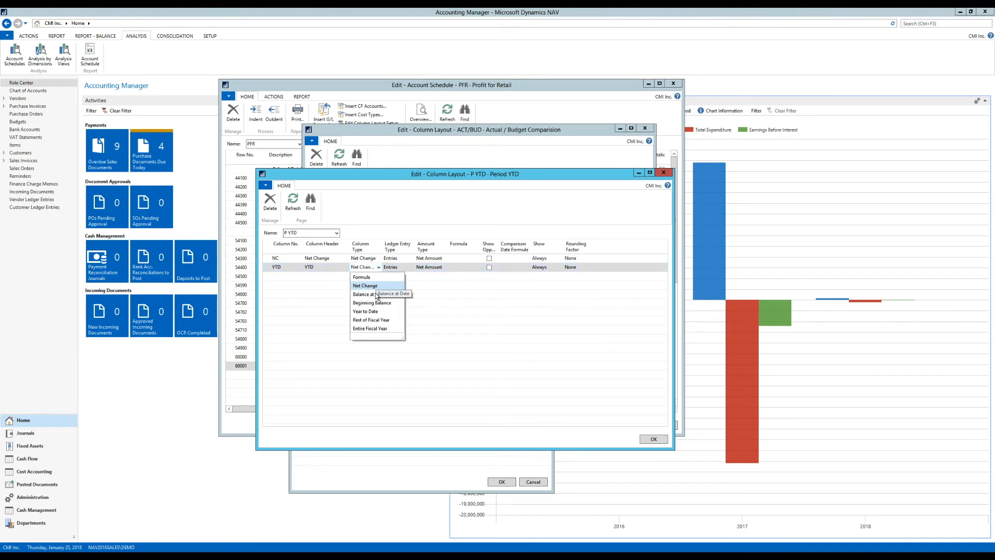
{"action": "left_click", "coordinate": [364, 293]}
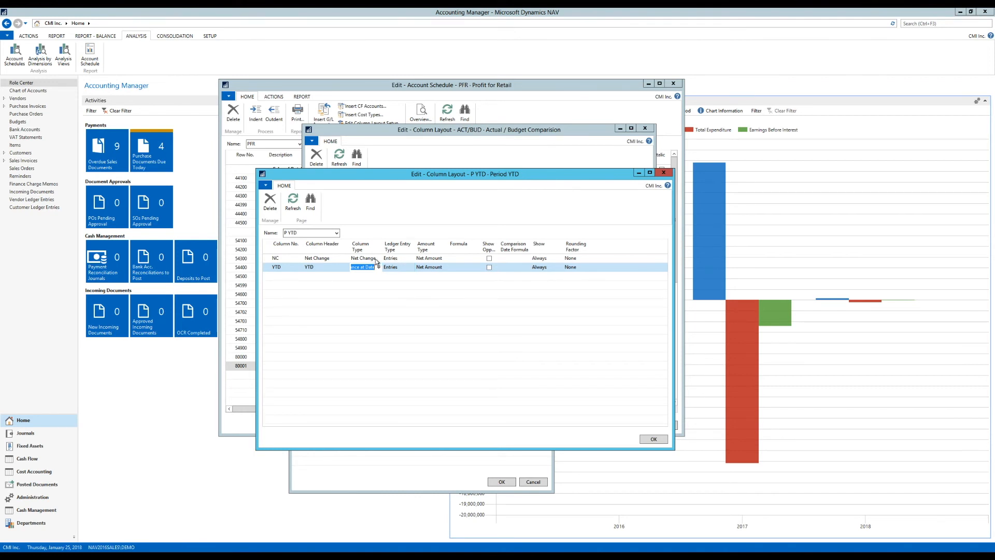
{"action": "left_click", "coordinate": [330, 258]}
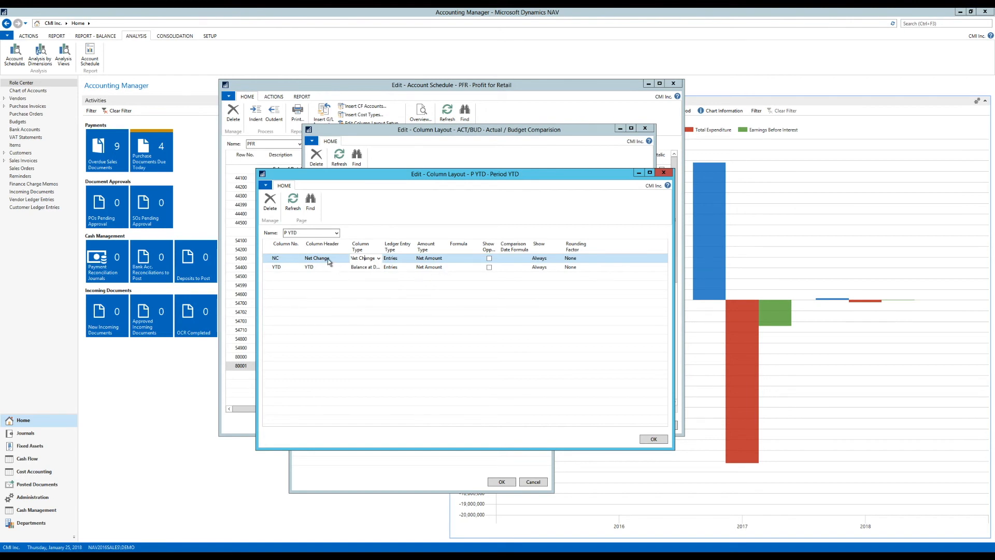
{"action": "mouse_move", "coordinate": [625, 436]}
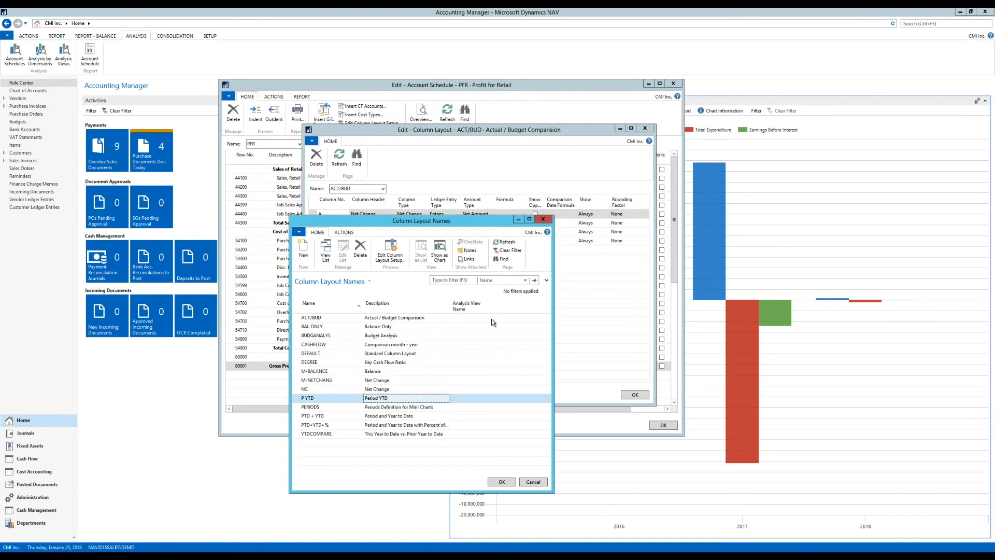
{"action": "mouse_move", "coordinate": [343, 405]}
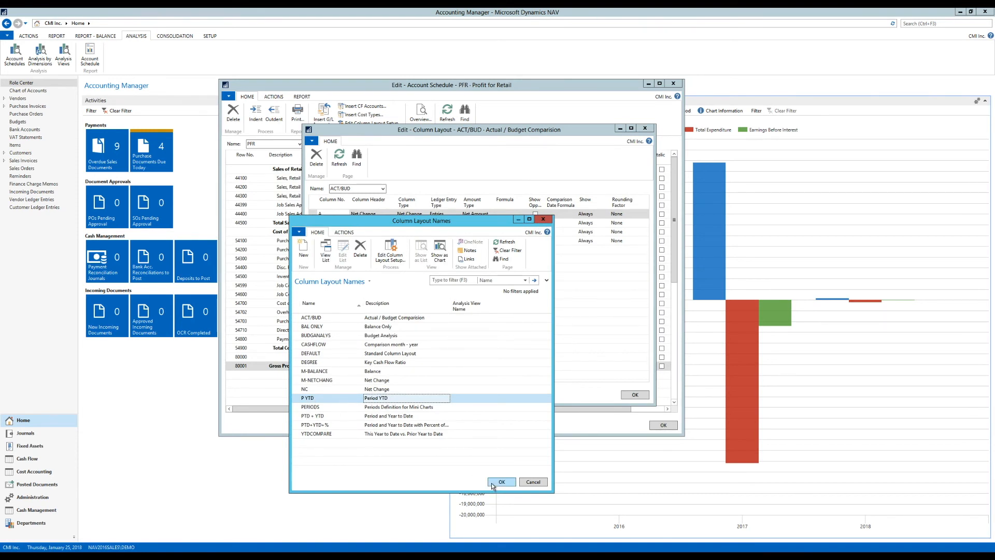
Close the Column Layout Names list and the ACT/BUD column layout window
{"action": "left_click", "coordinate": [502, 482]}
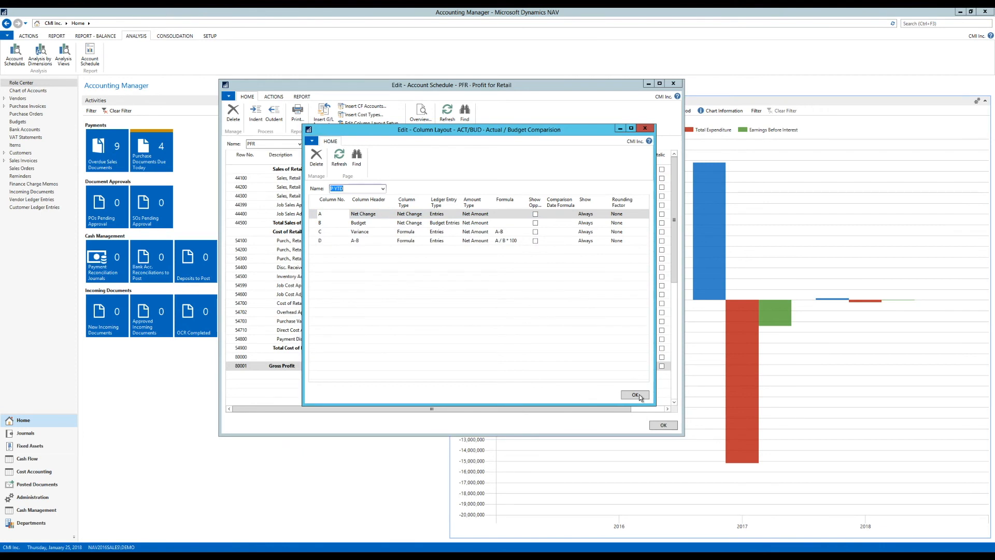
{"action": "left_click", "coordinate": [634, 394]}
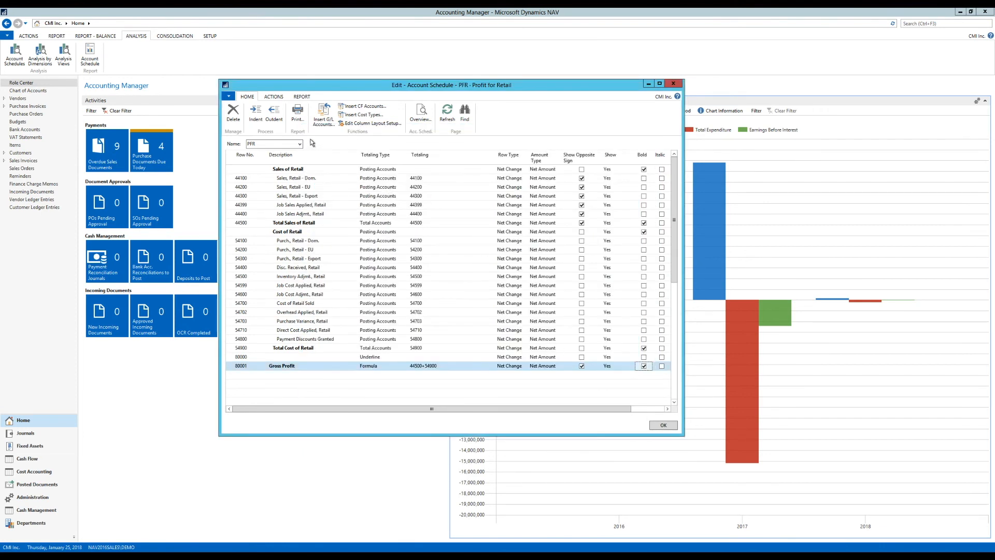
{"action": "mouse_move", "coordinate": [371, 123]}
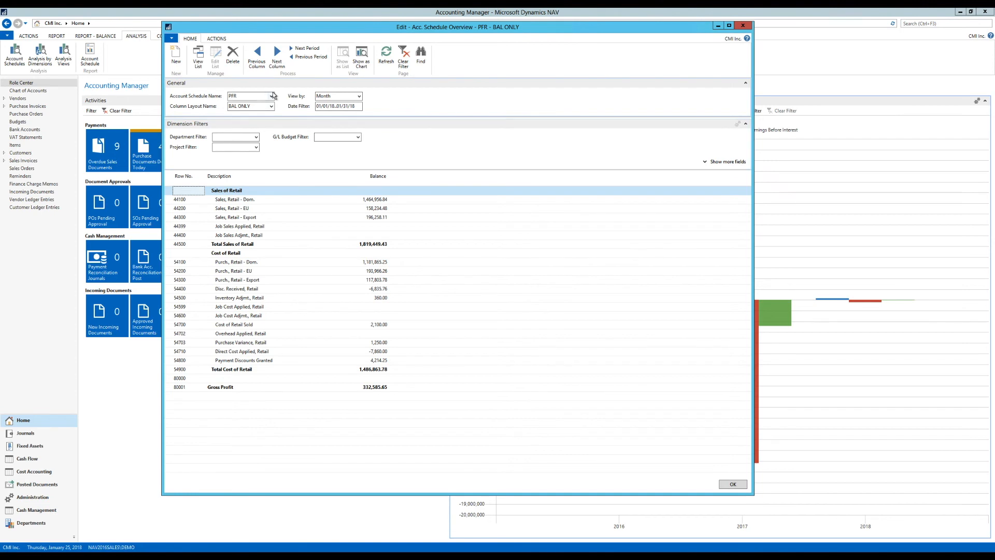
Switch the PFR overview's column layout to P YTD, showing Net Change and YTD columns
{"action": "left_click", "coordinate": [271, 105]}
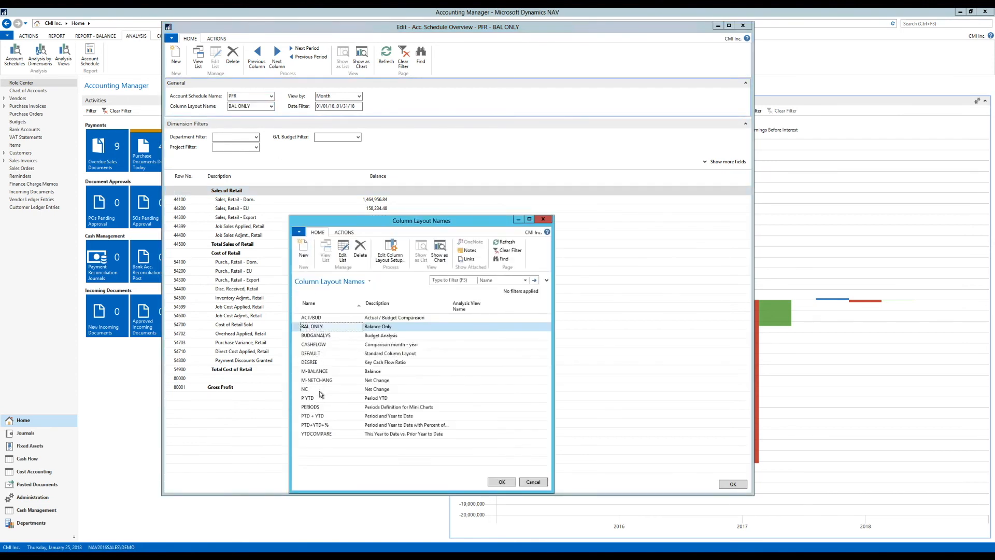
{"action": "left_click", "coordinate": [308, 398]}
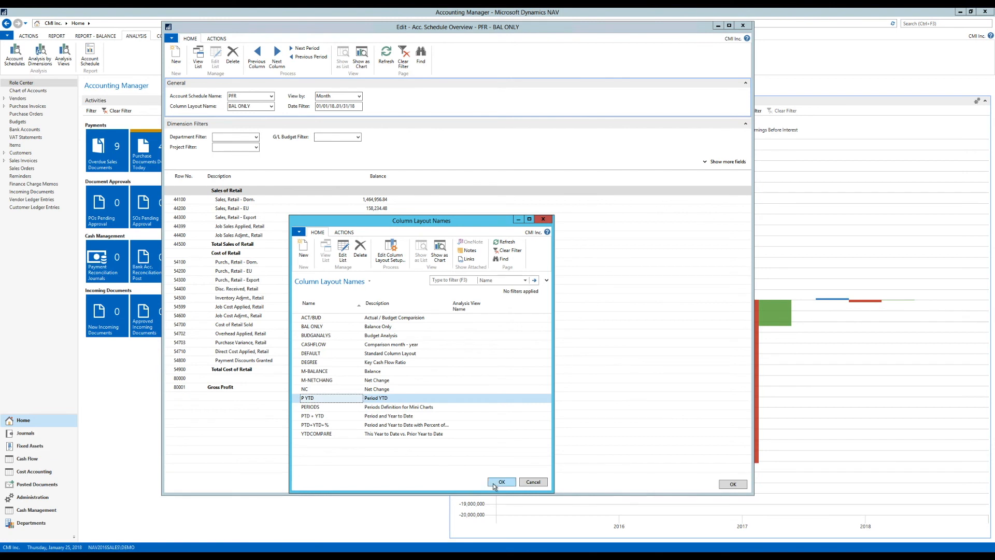
{"action": "left_click", "coordinate": [502, 482]}
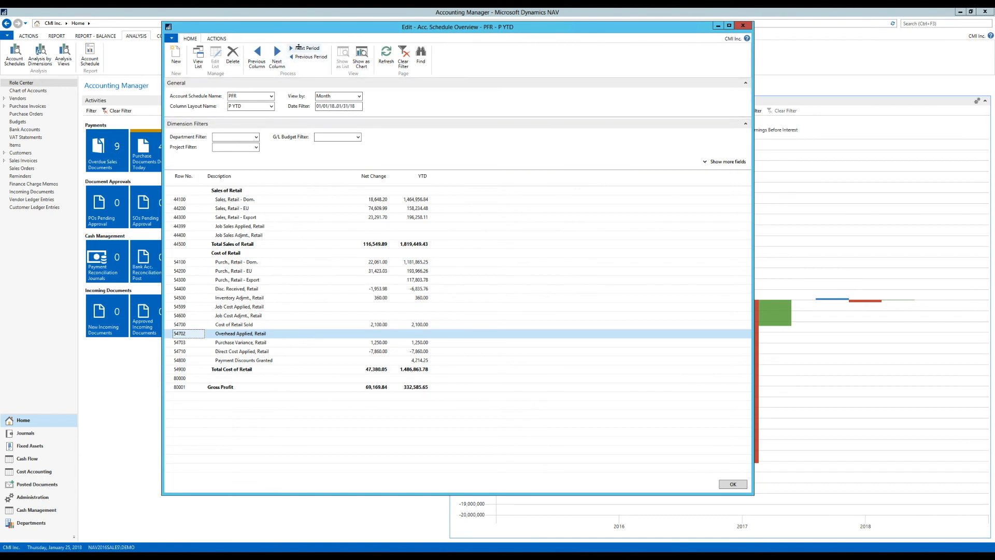
Step the date filter through monthly periods to land on 07/01/17..07/31/17 (July 2017)
{"action": "left_click", "coordinate": [306, 49]}
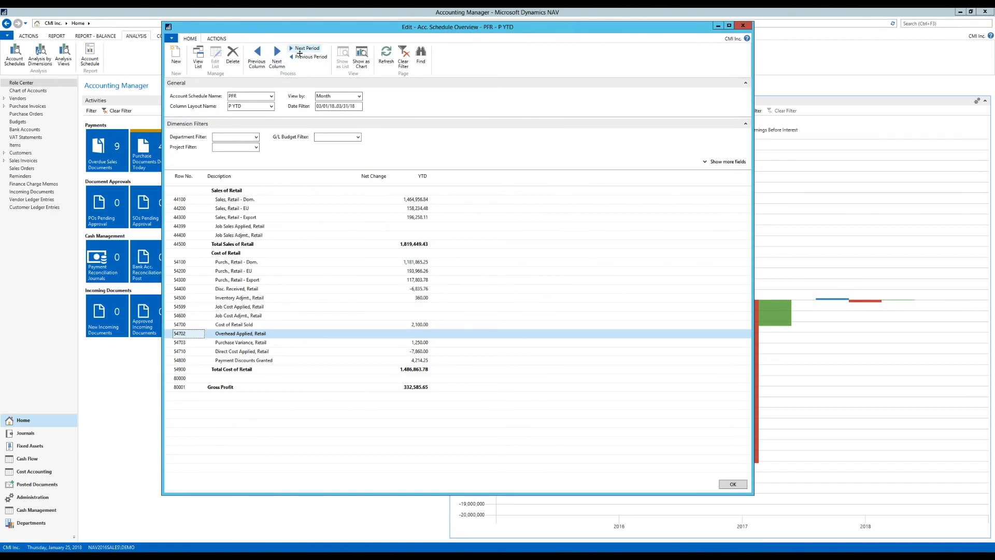
{"action": "left_click", "coordinate": [310, 56]}
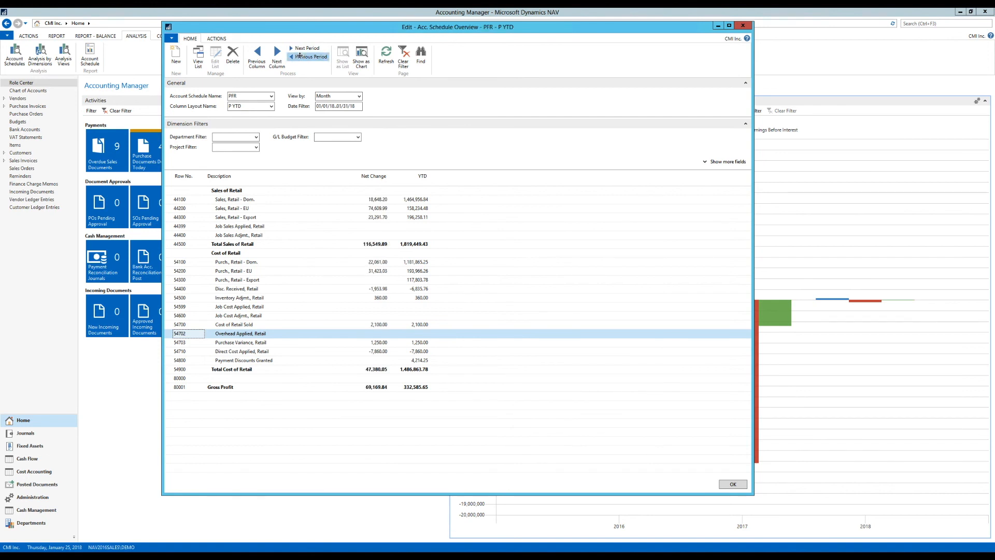
{"action": "left_click", "coordinate": [309, 56]}
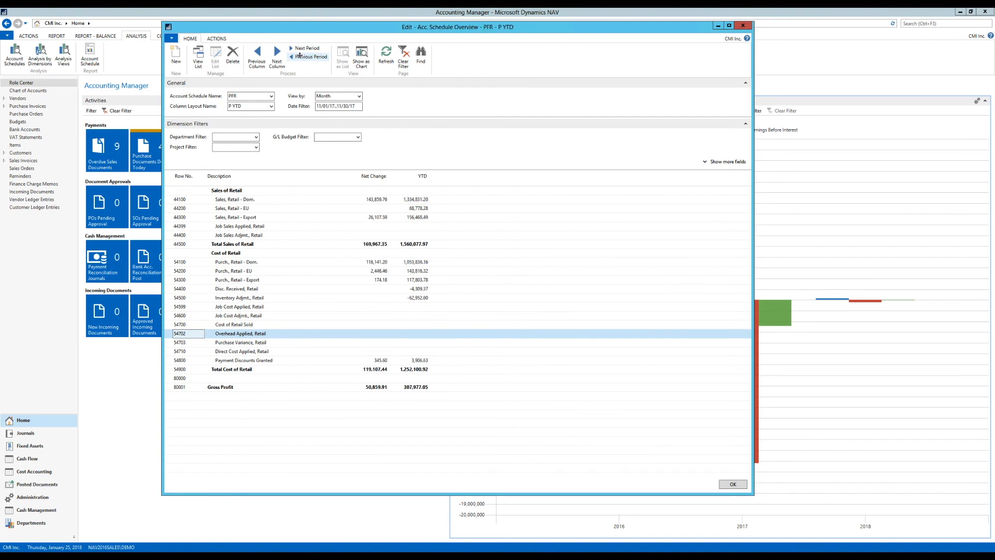
{"action": "left_click", "coordinate": [310, 56]}
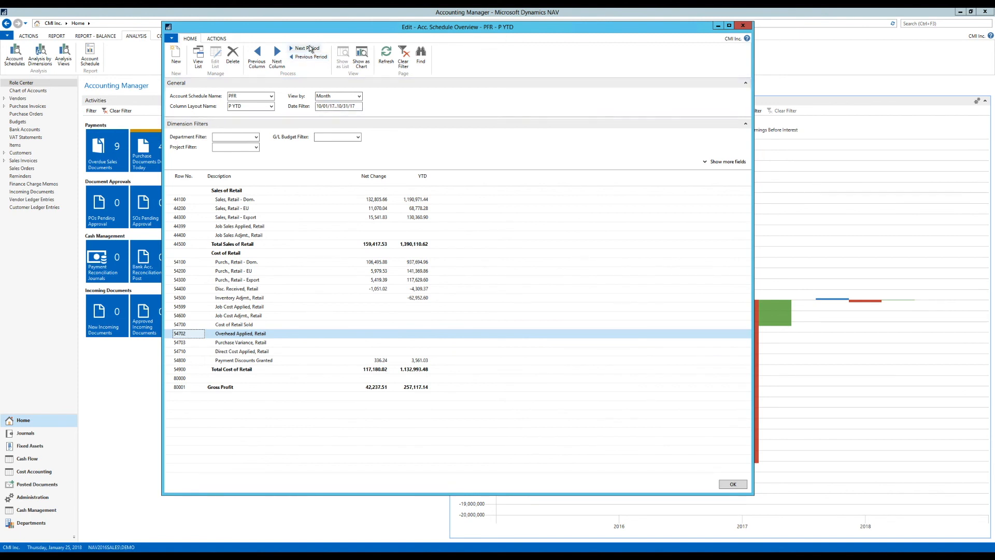
{"action": "left_click", "coordinate": [307, 49]}
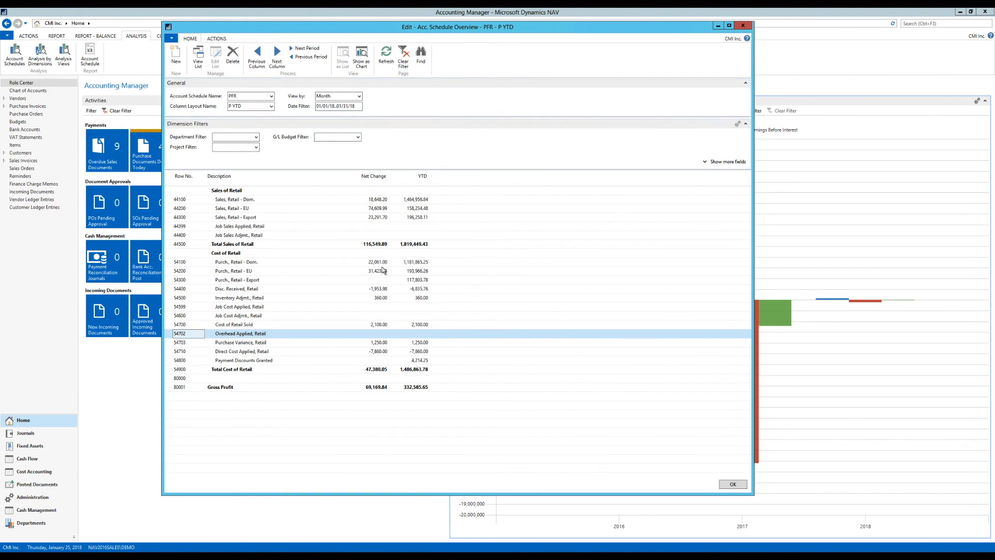
{"action": "mouse_move", "coordinate": [394, 205]}
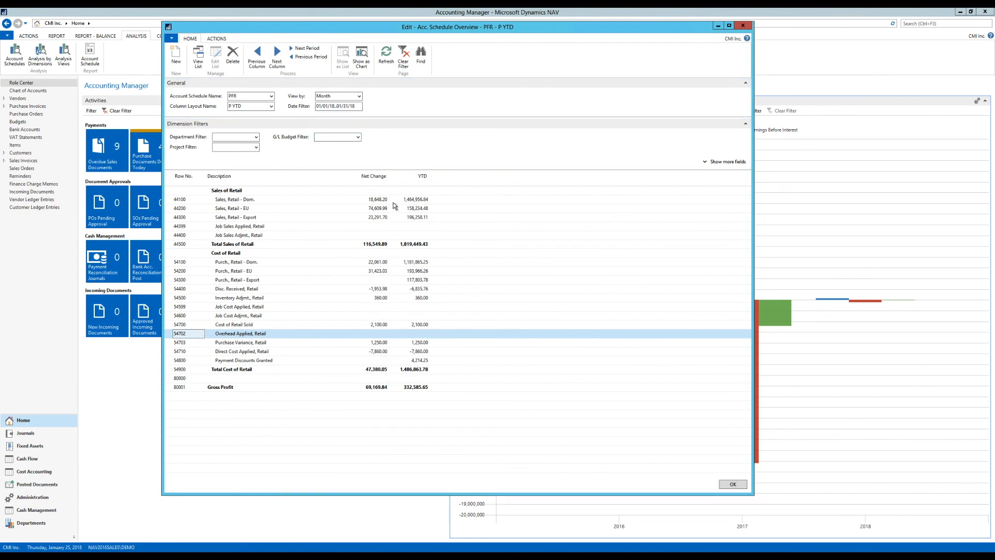
{"action": "mouse_move", "coordinate": [425, 362]}
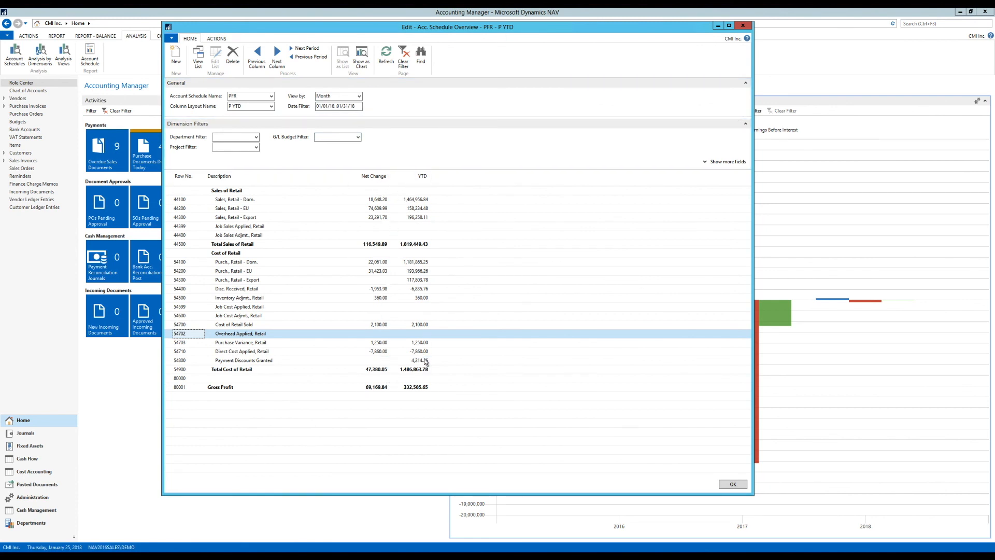
{"action": "mouse_move", "coordinate": [365, 305]}
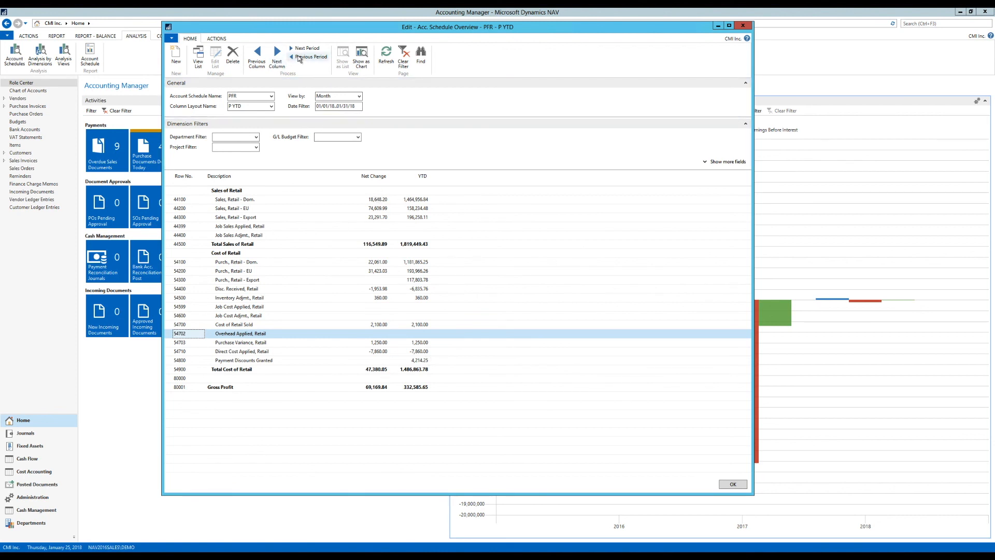
{"action": "mouse_move", "coordinate": [311, 56]}
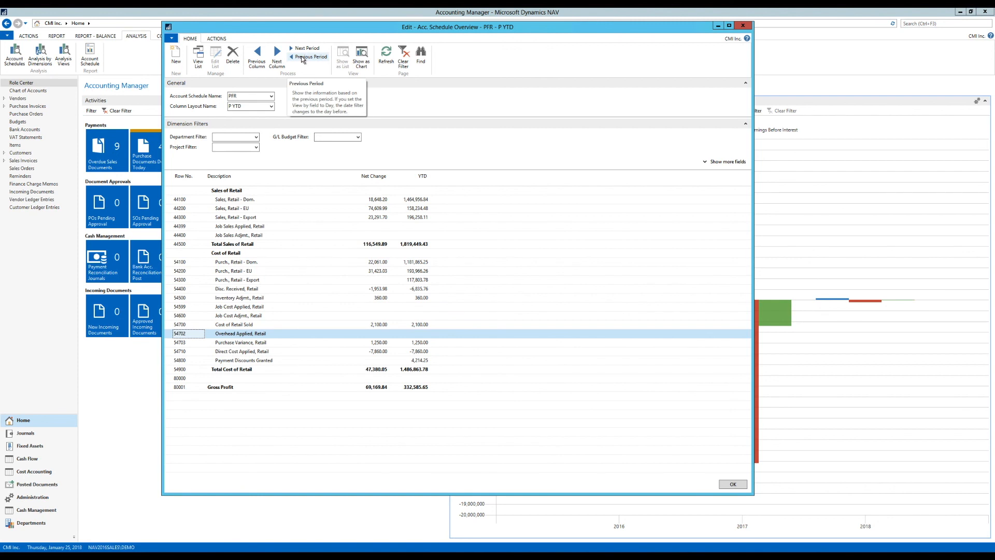
{"action": "left_click", "coordinate": [308, 57]}
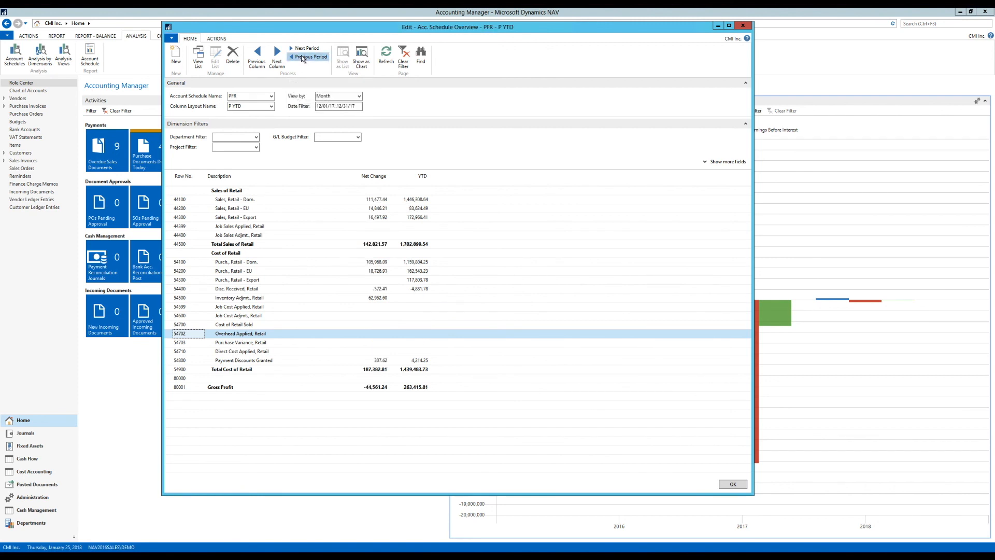
{"action": "left_click", "coordinate": [308, 56]}
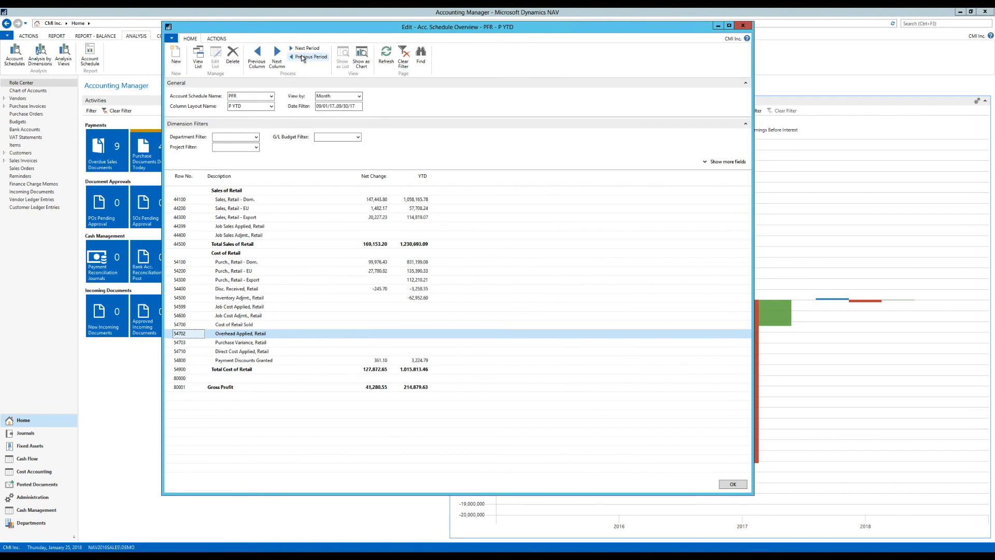
{"action": "left_click", "coordinate": [310, 56]}
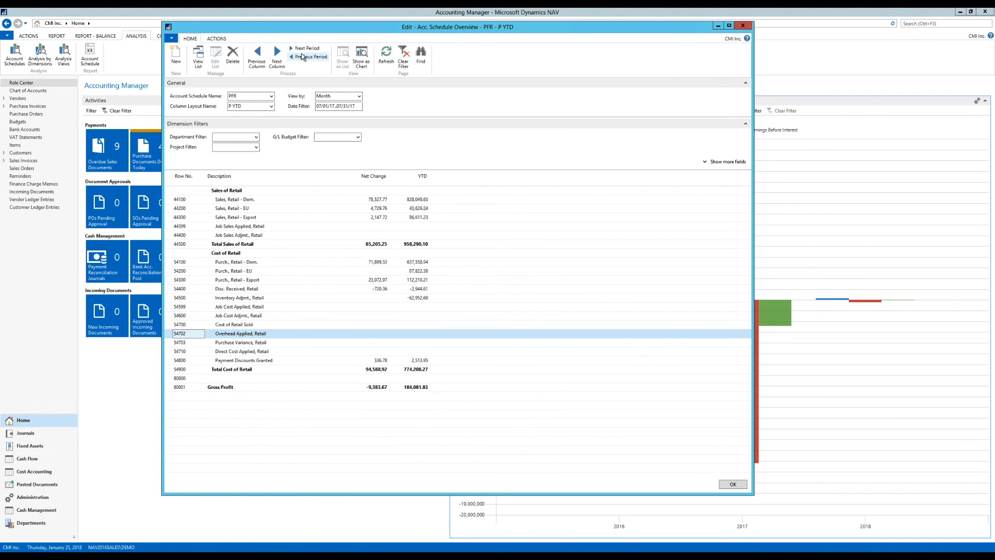
{"action": "mouse_move", "coordinate": [467, 330]}
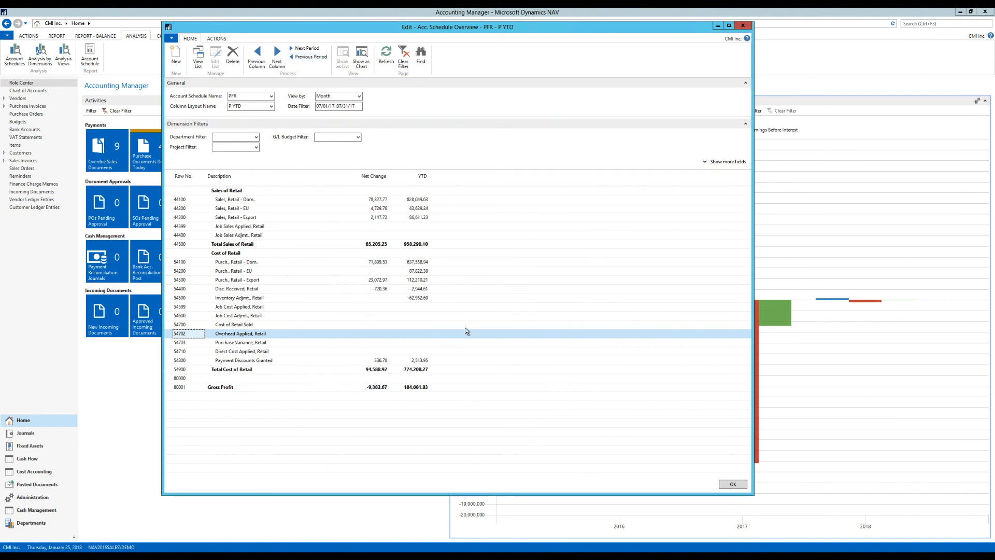
{"action": "mouse_move", "coordinate": [461, 294]}
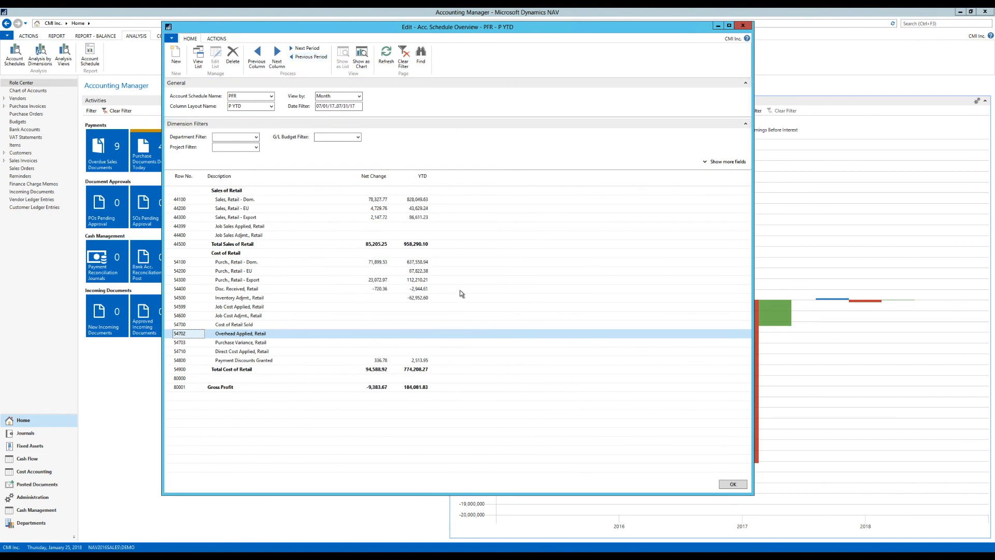
{"action": "mouse_move", "coordinate": [387, 272]}
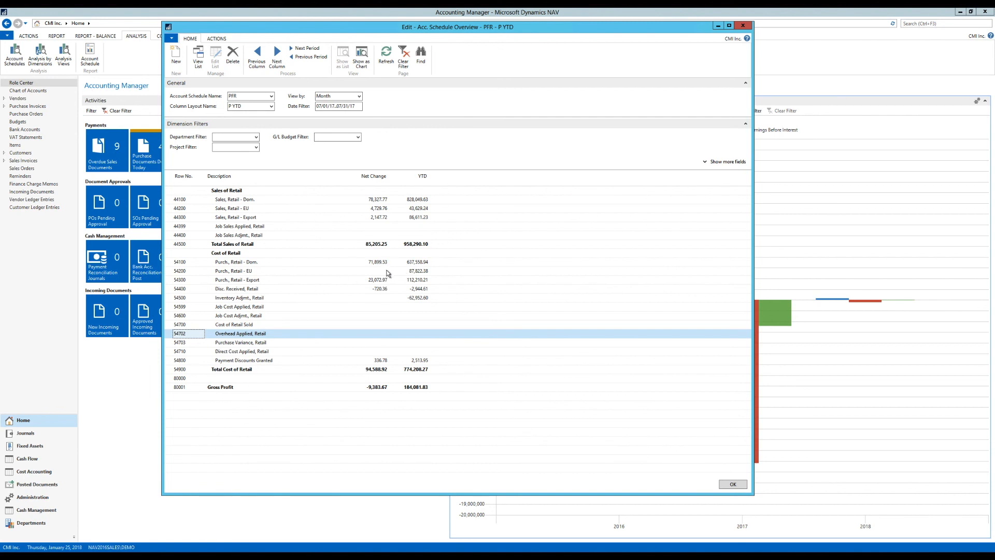